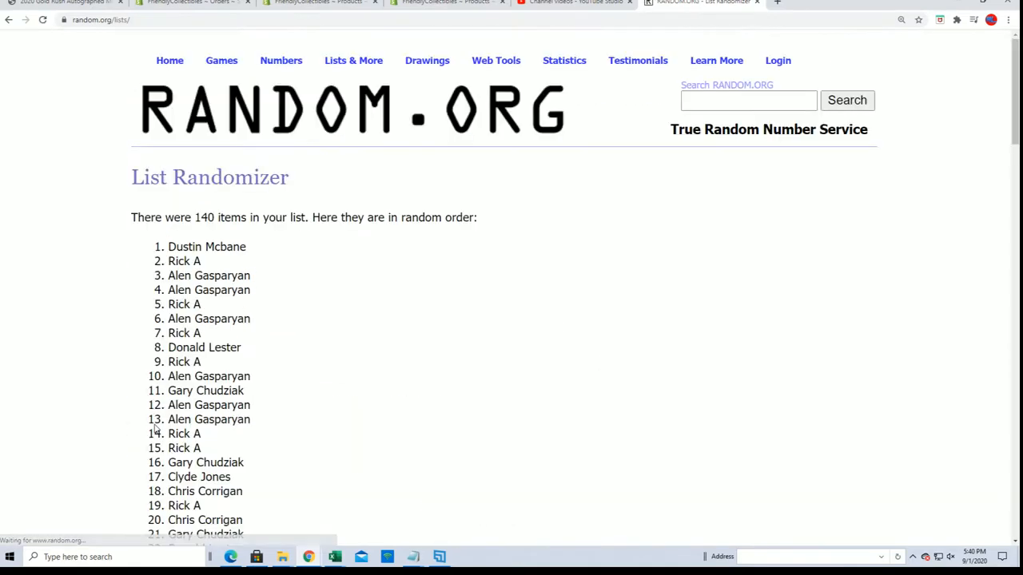
Step: Reshuffle the 140-item owner name list twice more with Again!
scroll(down, 3)
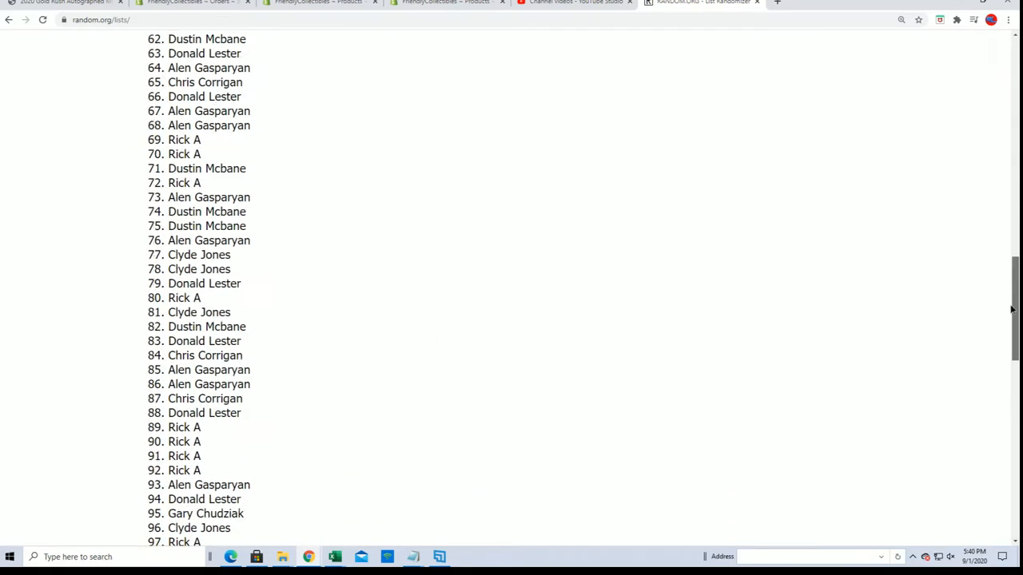
scroll(down, 3)
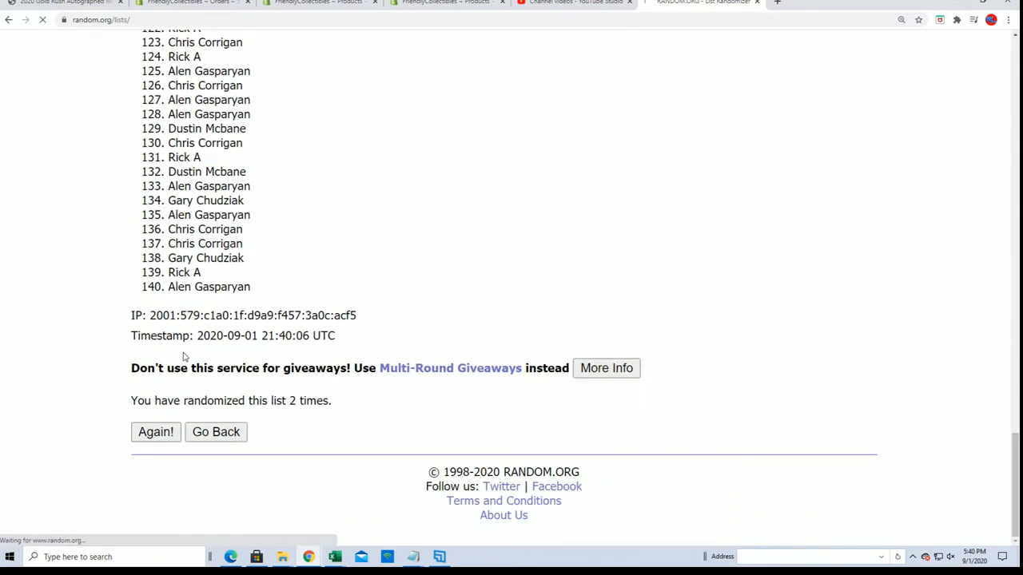
click(155, 431)
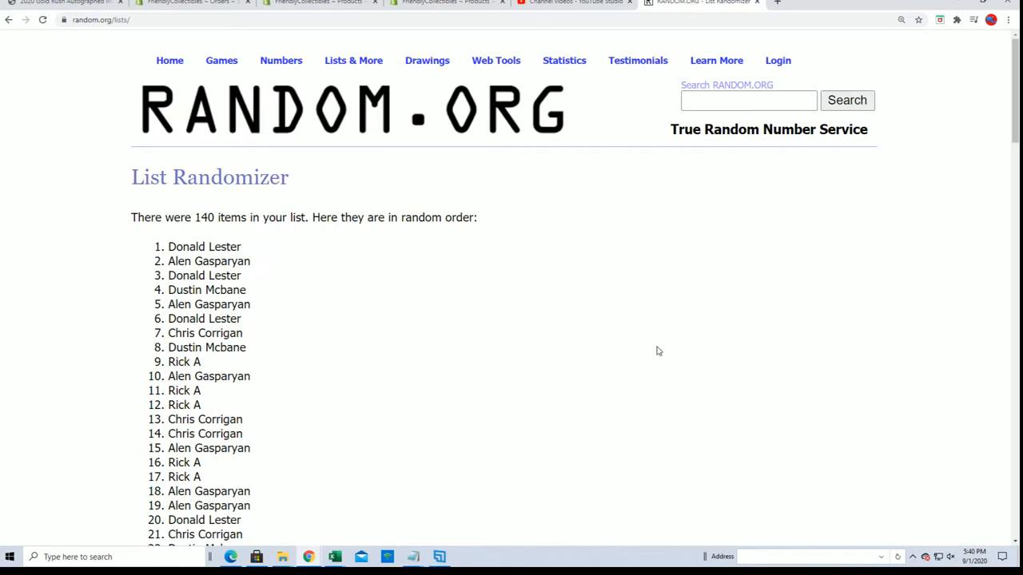
scroll(down, 3)
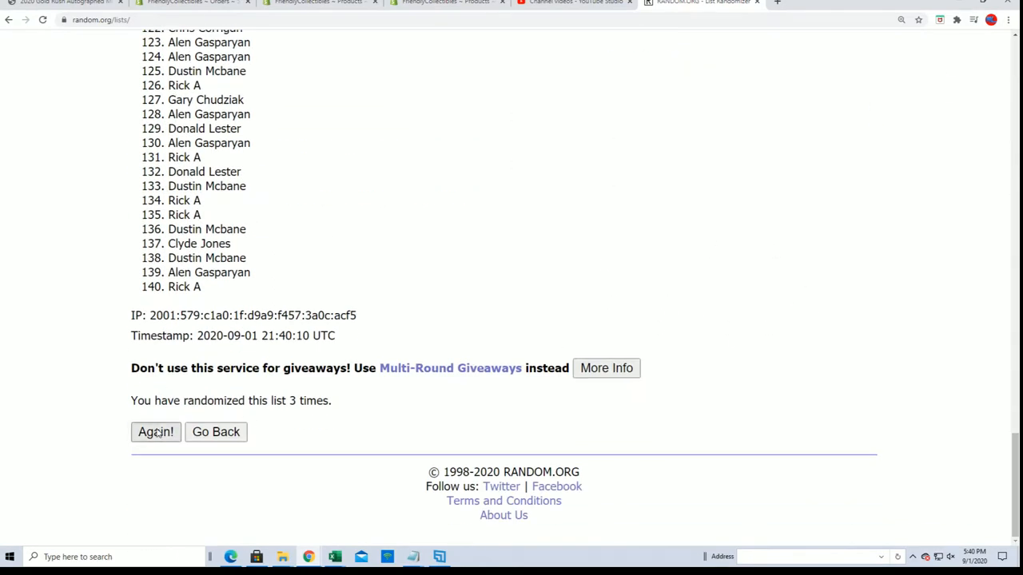
click(157, 431)
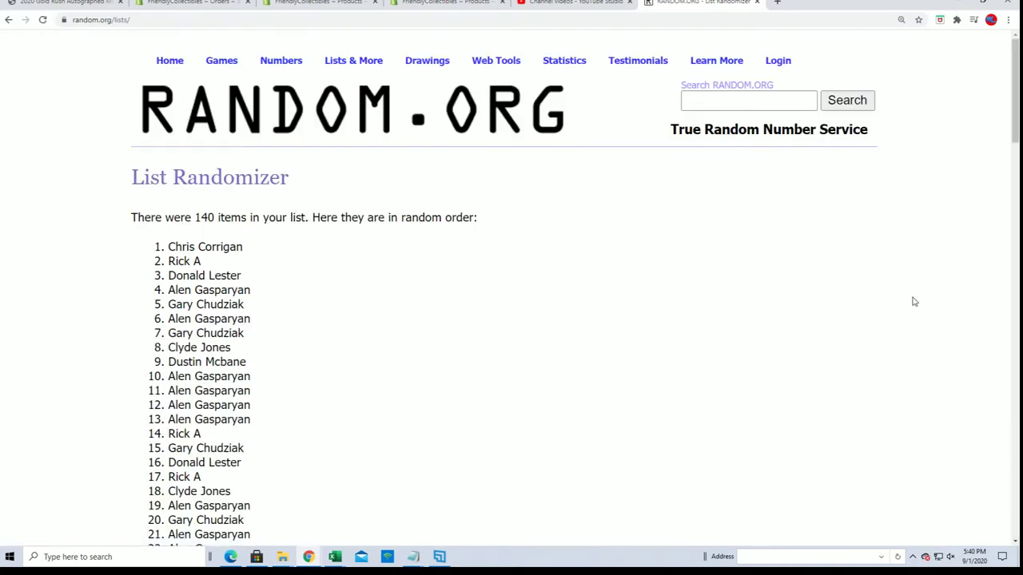
Step: Reshuffle the owner name list two further times to reach the seventh pass
scroll(down, 3)
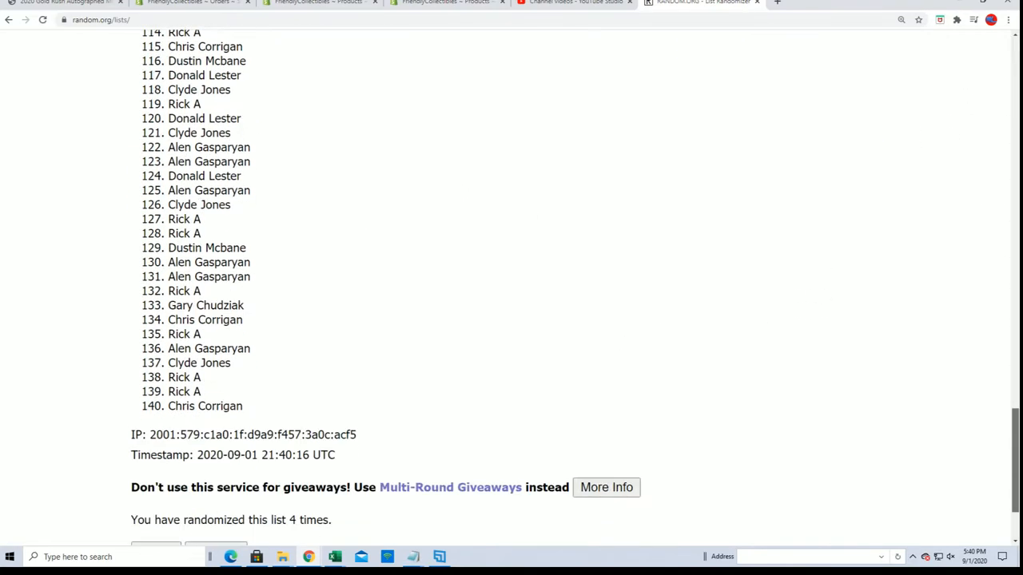
scroll(down, 3)
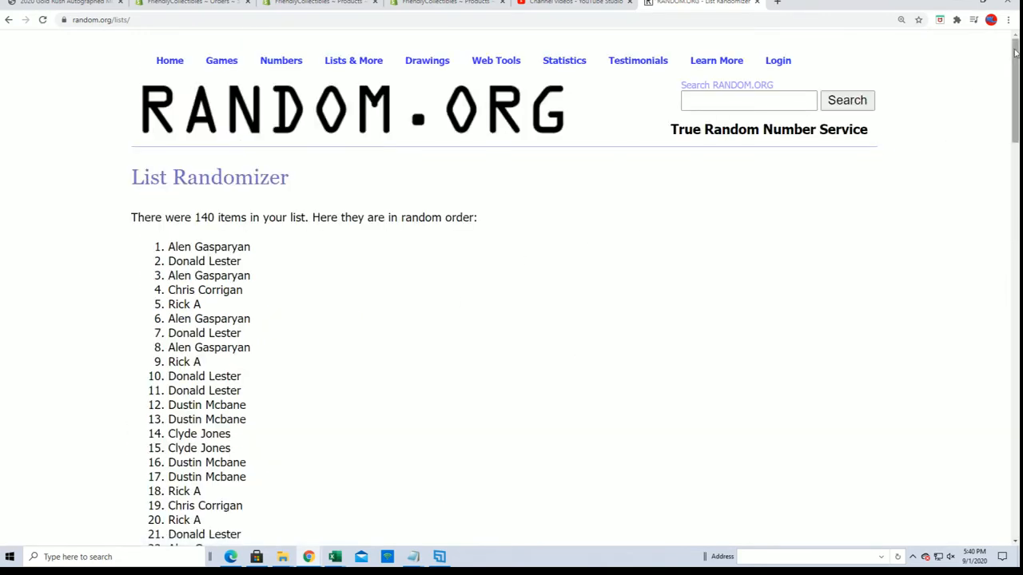
scroll(down, 3)
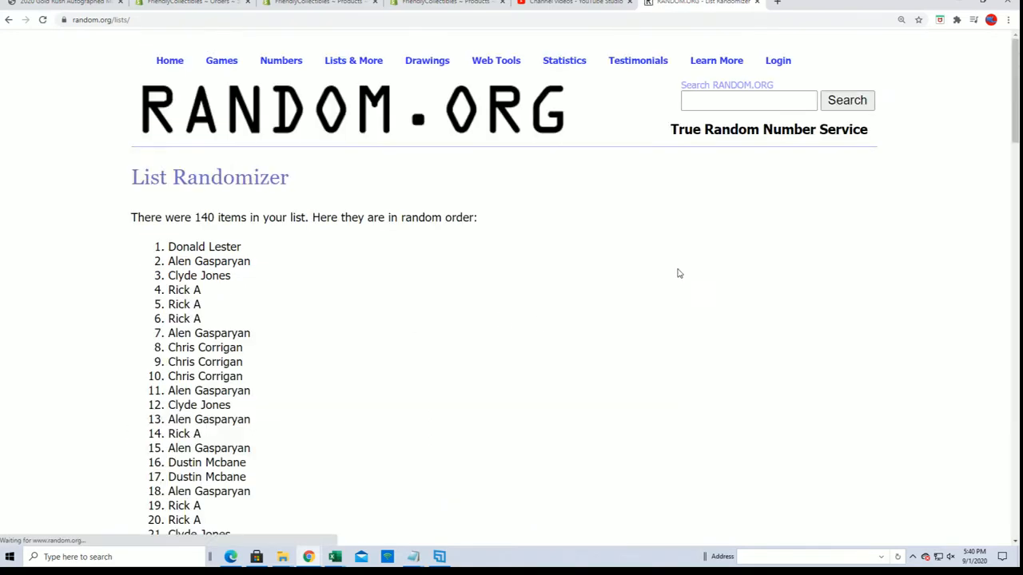
scroll(down, 3)
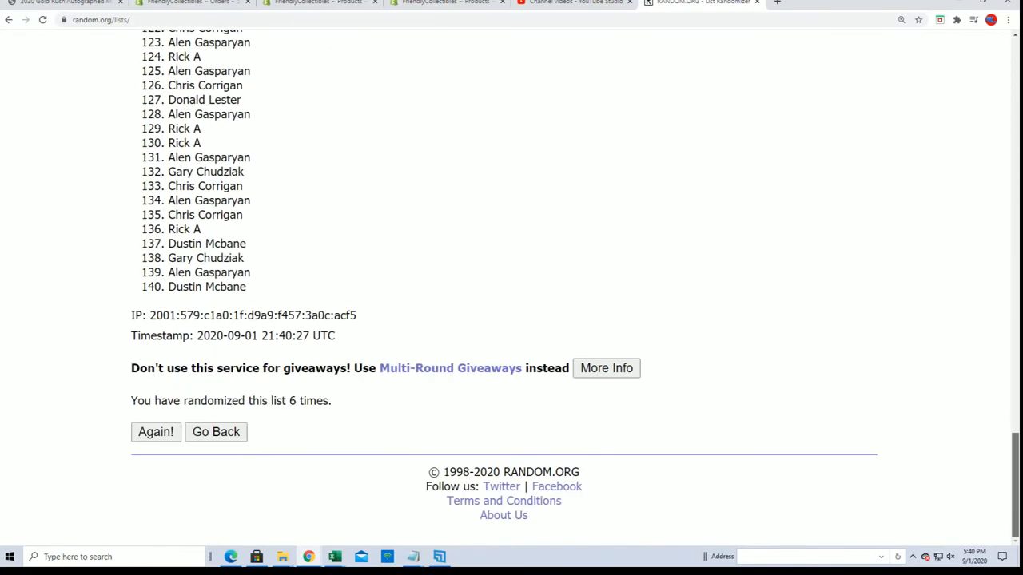
click(155, 431)
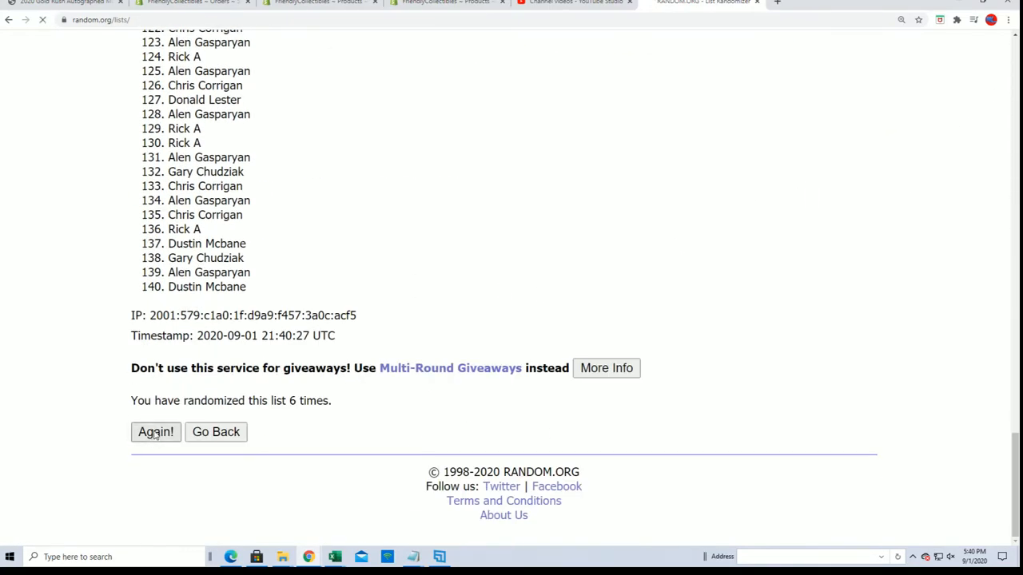
click(155, 431)
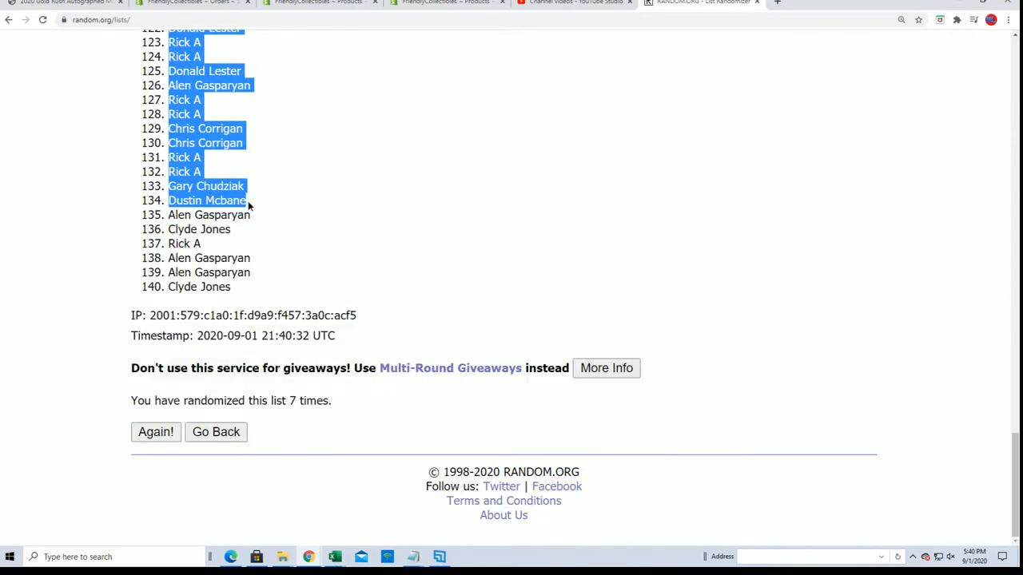
Step: Copy the selected 140 shuffled owner names and switch to the Excel checklist
right_click(224, 268)
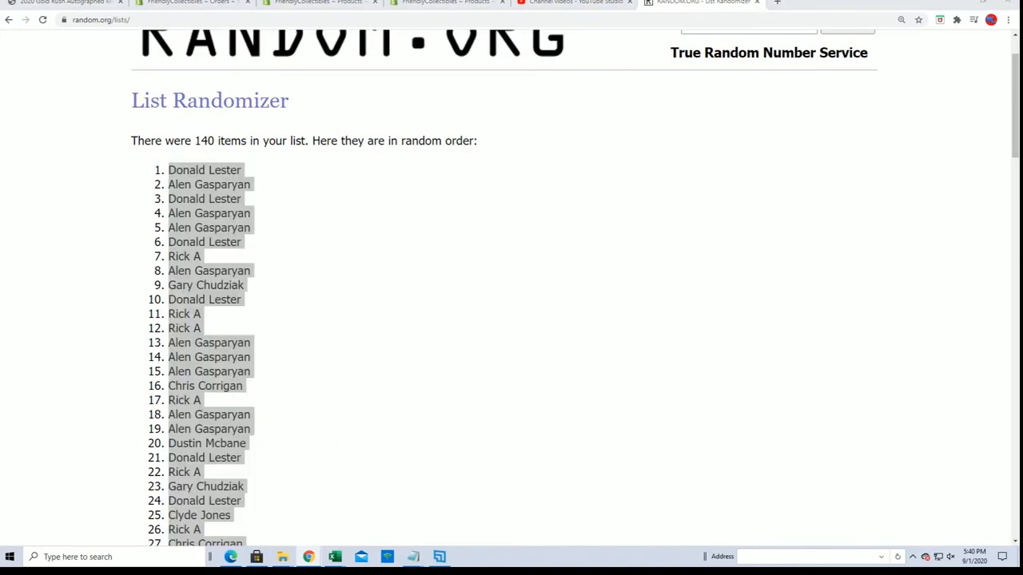
click(334, 556)
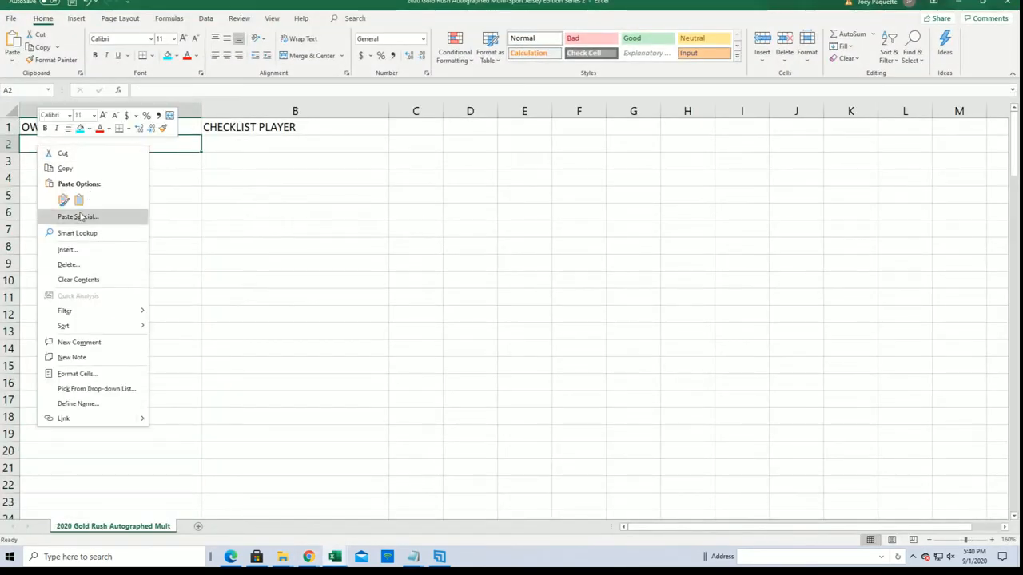
Step: Paste the owner names into cell A2 as plain text via Paste Special
click(77, 218)
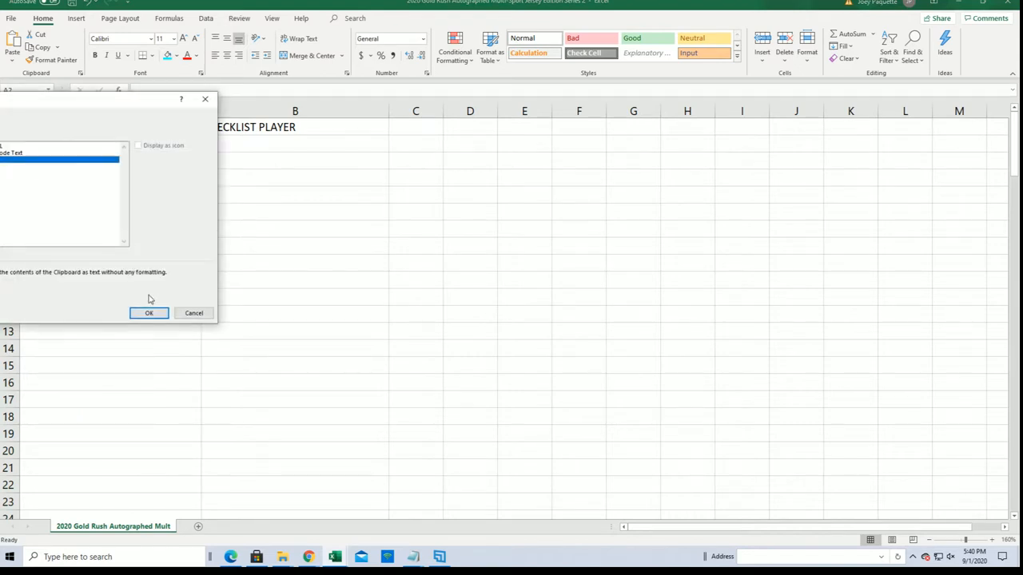
click(149, 313)
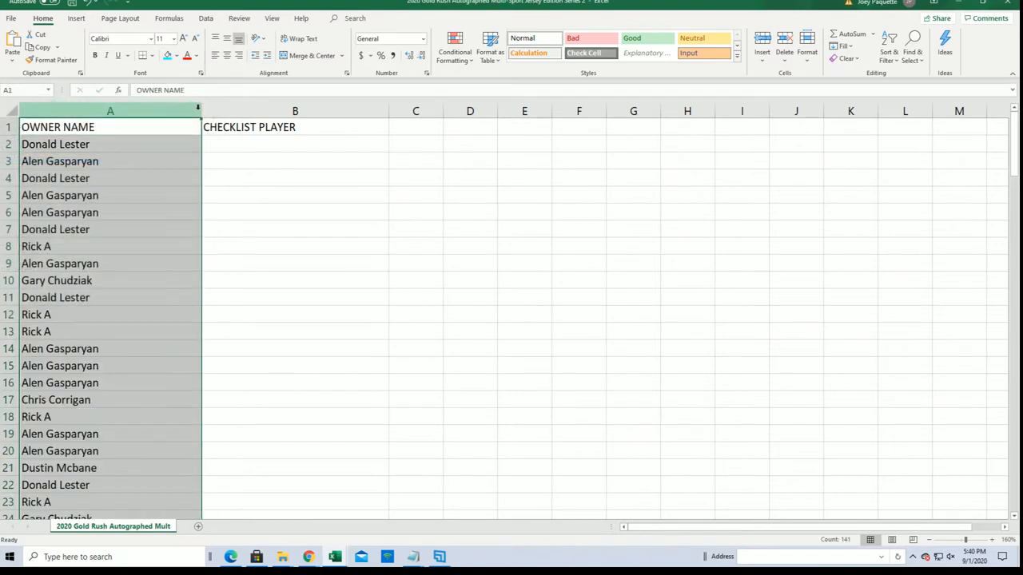
drag(198, 110, 112, 111)
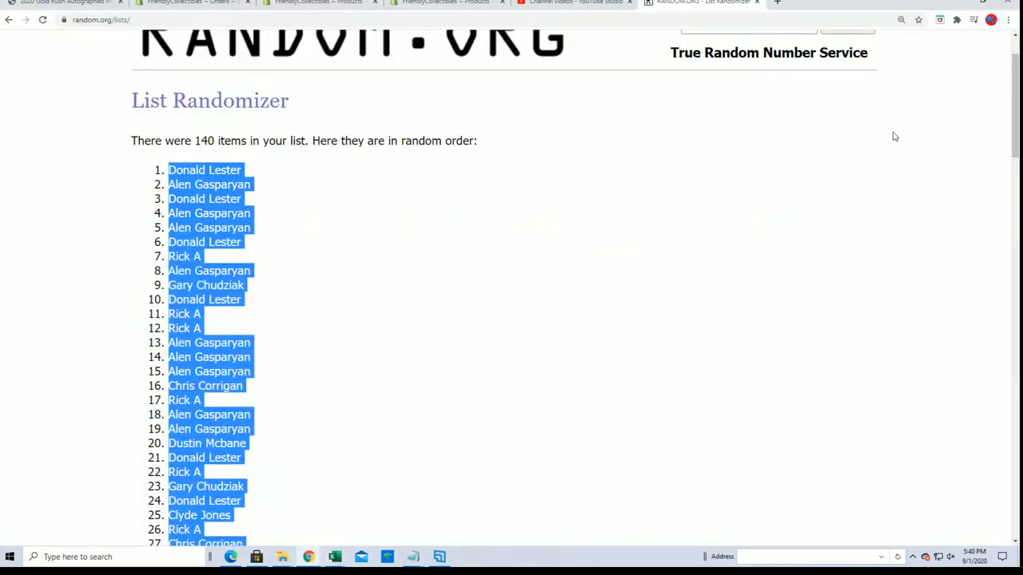
Step: Go back, enter the 140 checklist player names ending with Zion Williamson, and randomize them
click(353, 61)
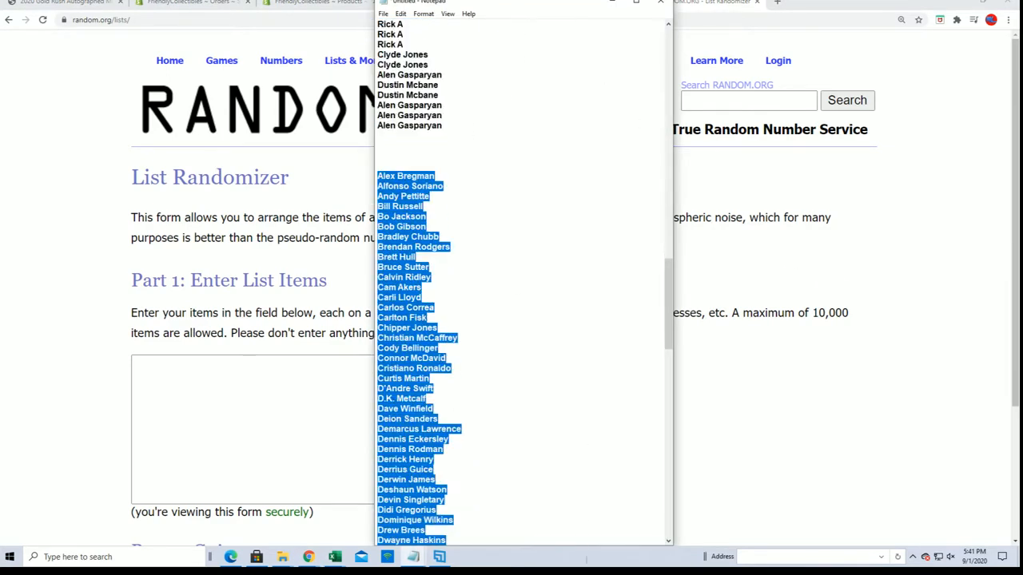
scroll(down, 3)
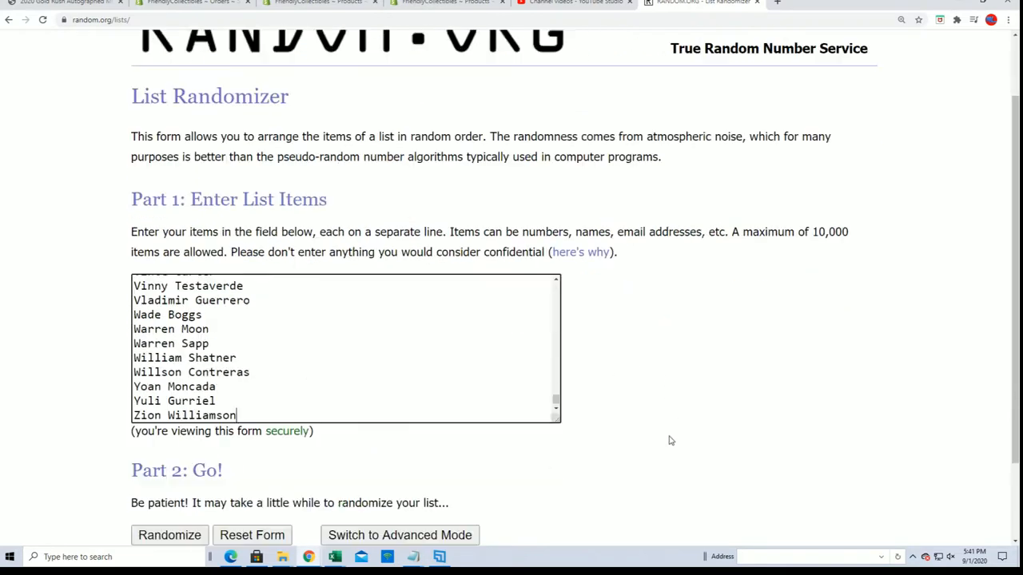
click(170, 534)
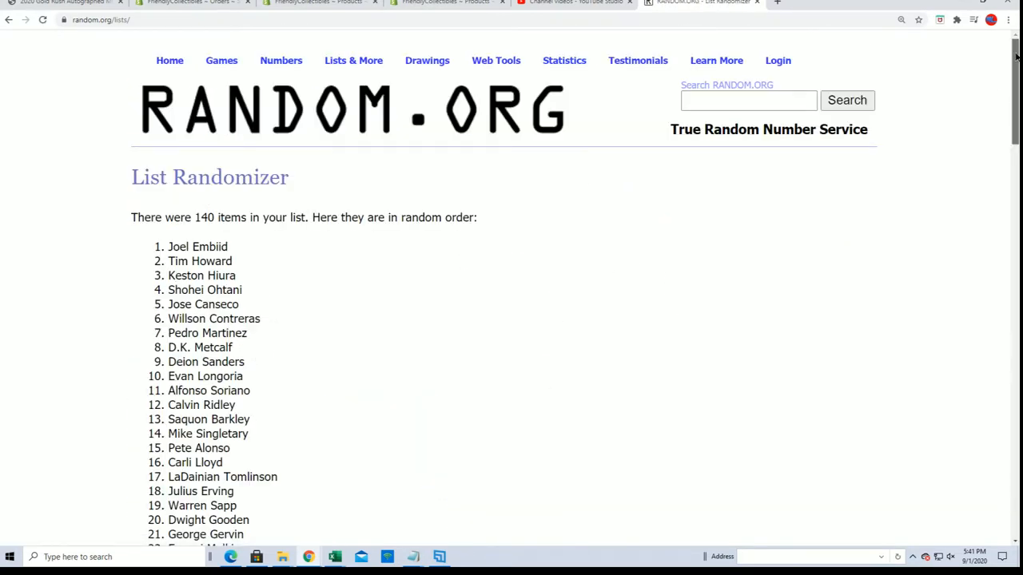
Step: Reshuffle the player name list four more times with Again!
scroll(down, 3)
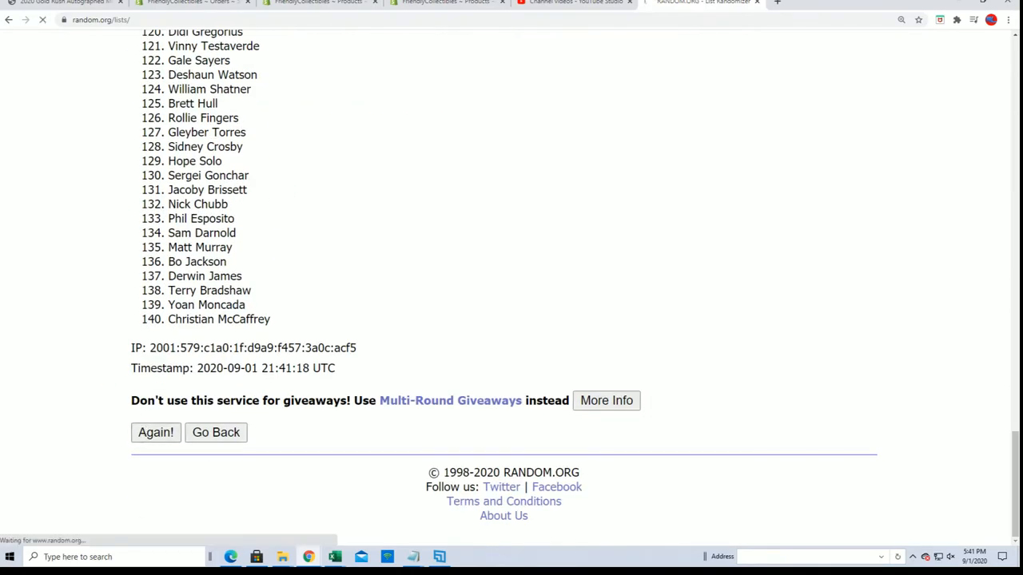
click(156, 432)
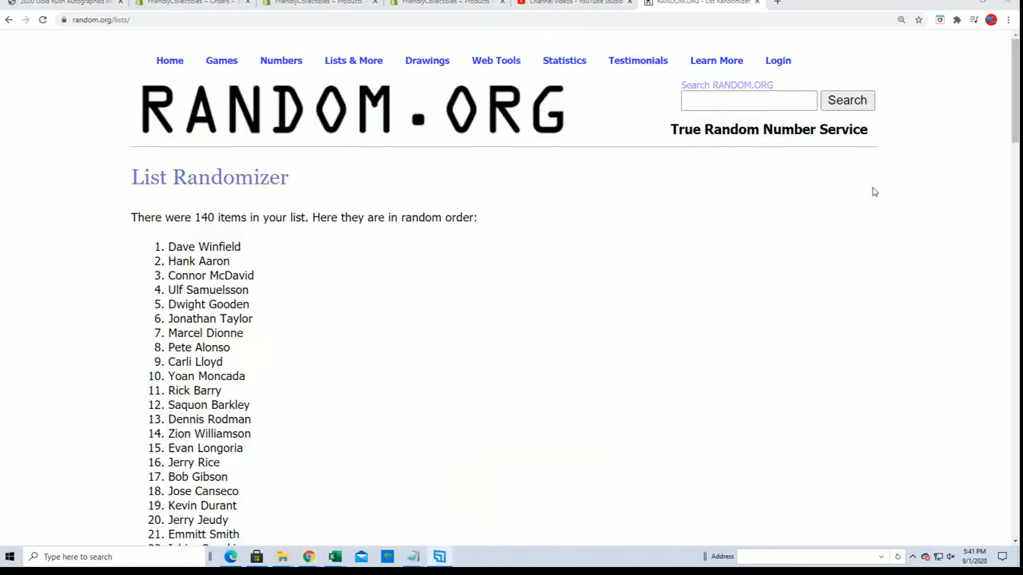
scroll(down, 3)
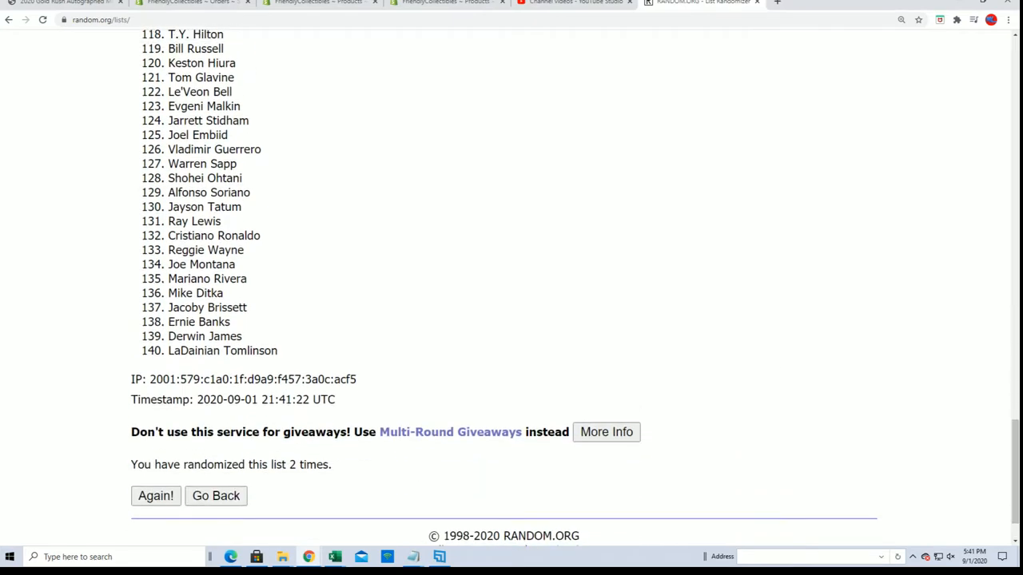
click(156, 496)
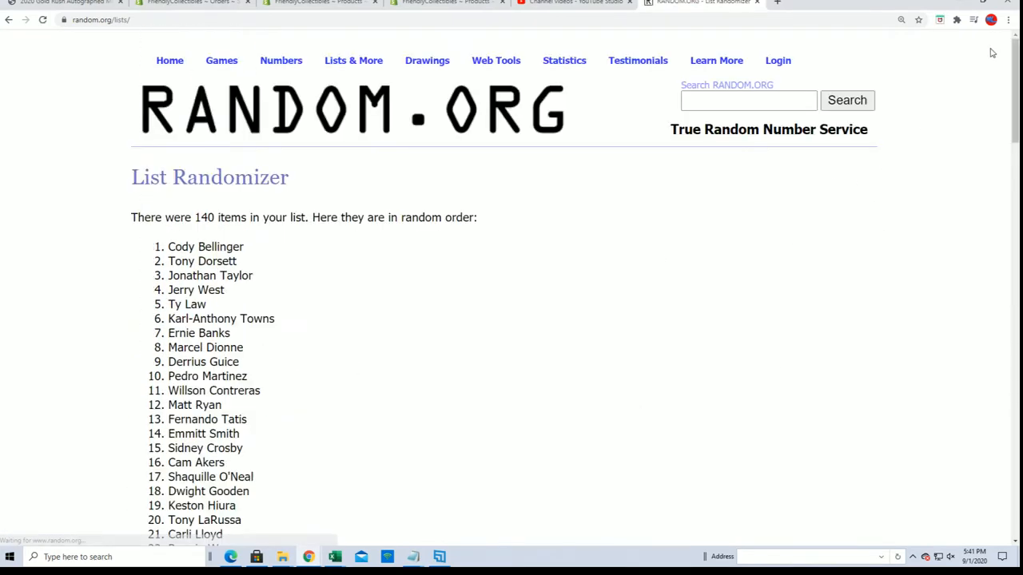
scroll(down, 3)
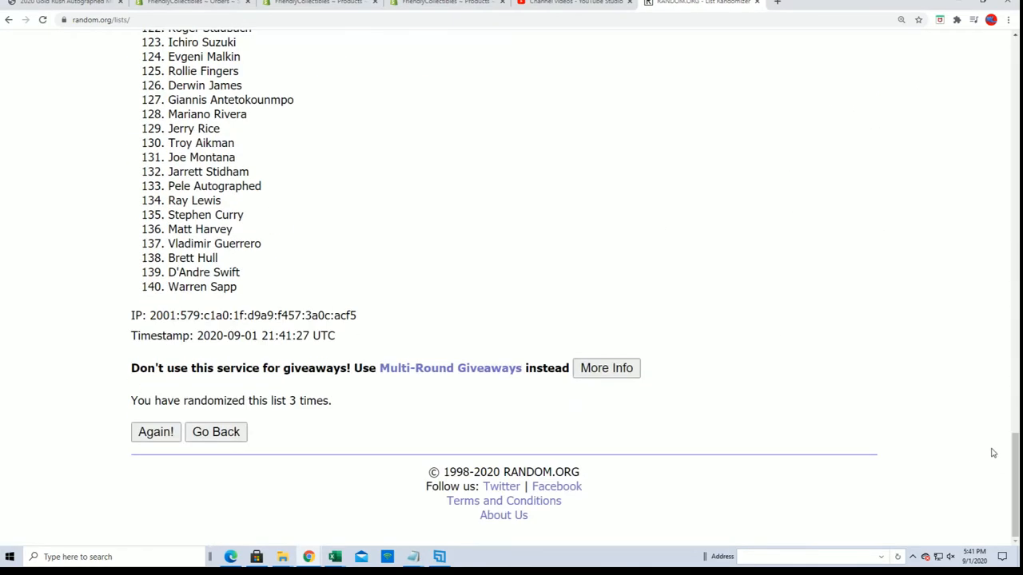
mouse_move(157, 432)
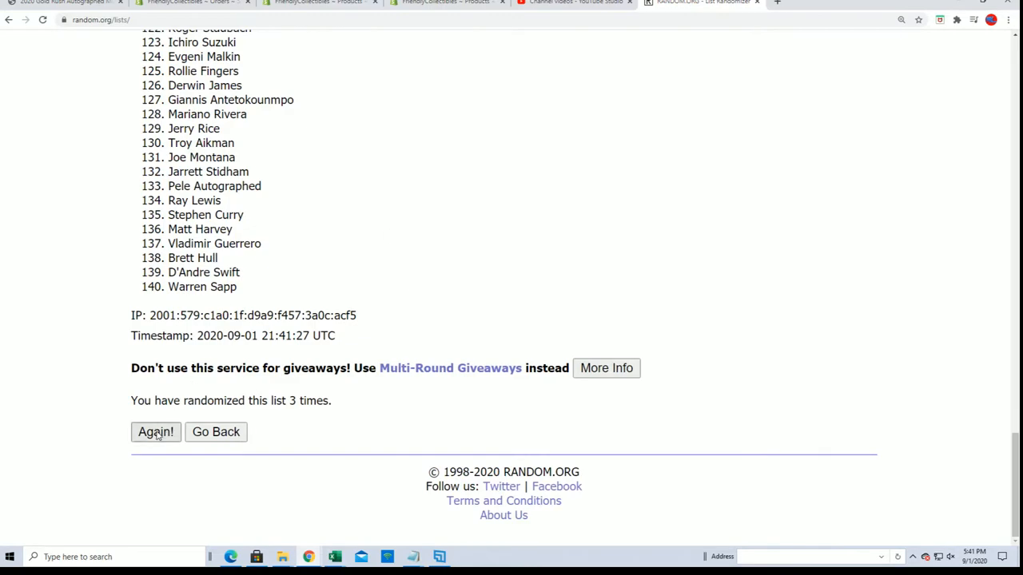
click(155, 432)
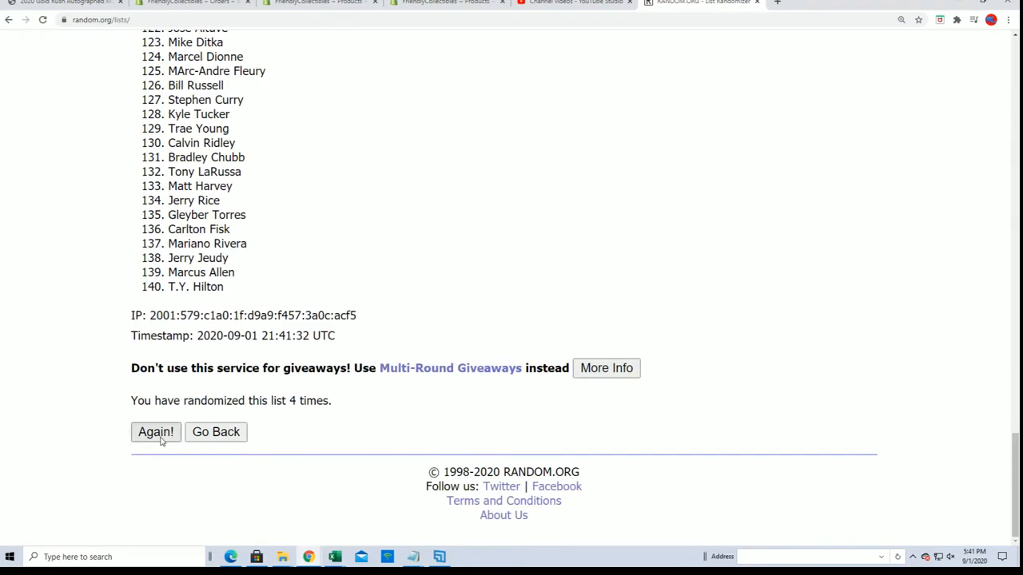
click(155, 431)
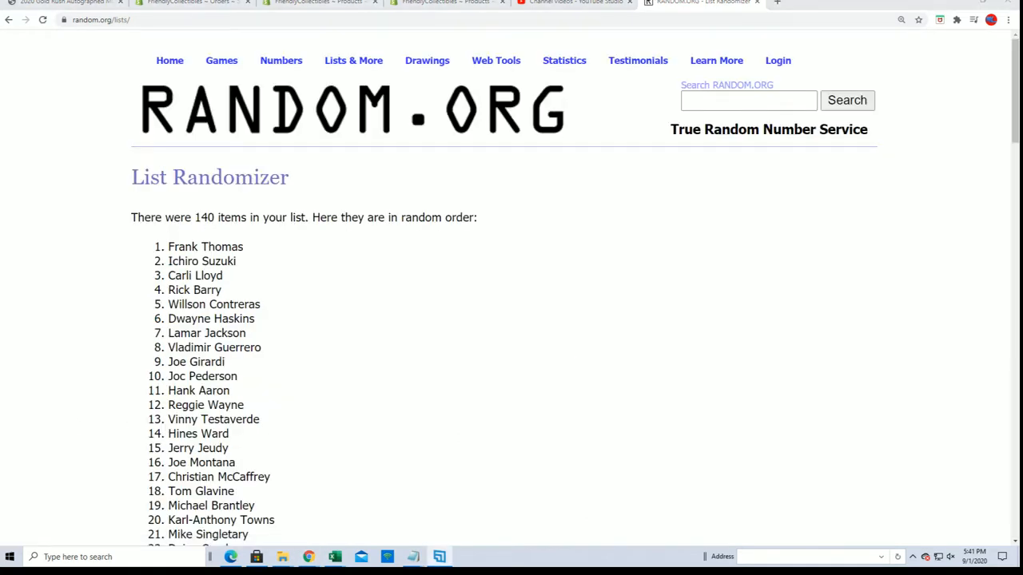
mouse_move(439, 149)
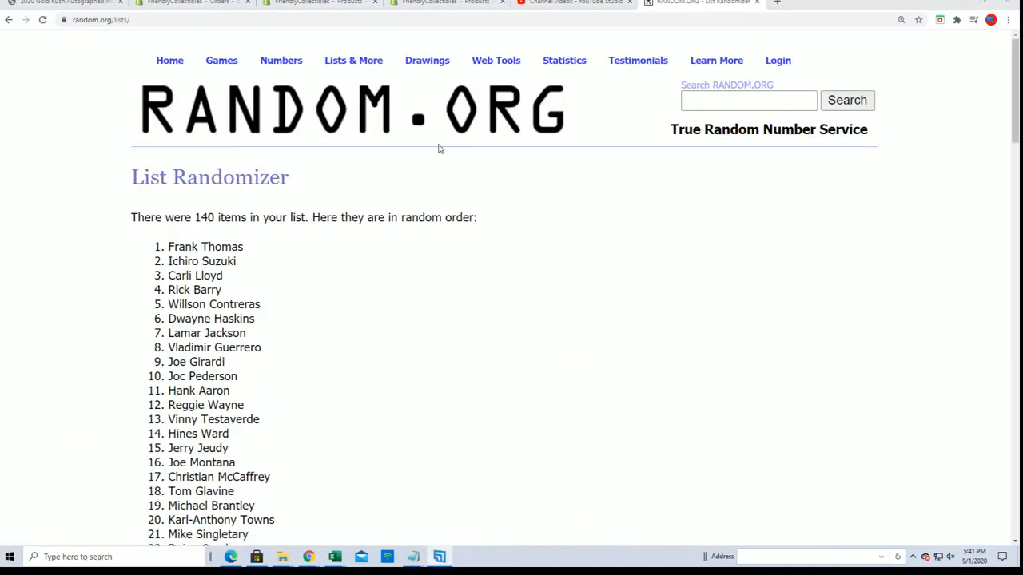
mouse_move(3, 115)
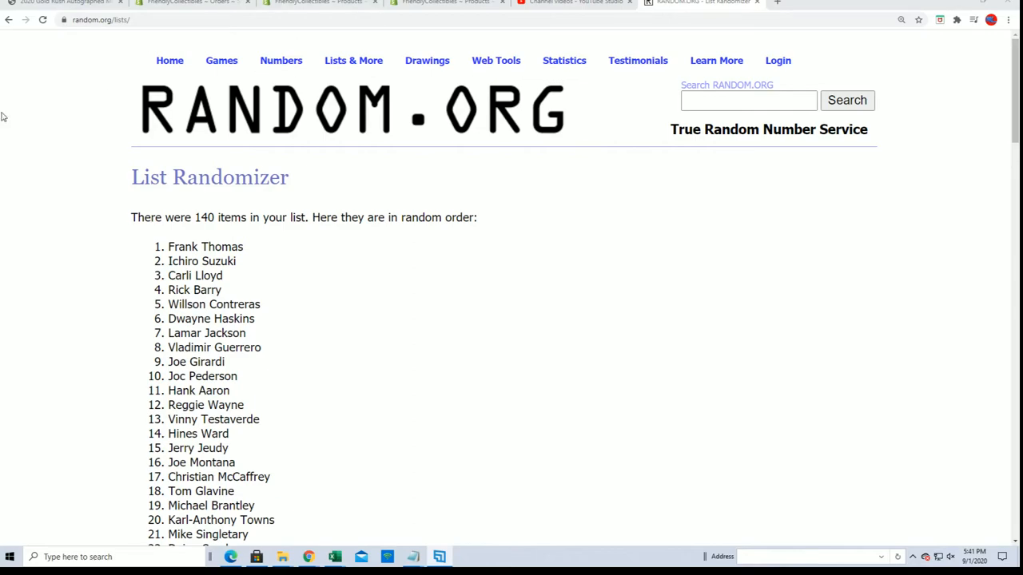
Step: Reshuffle the player list to its sixth pass, ending with MArc-Andre Fleury at 140
scroll(down, 3)
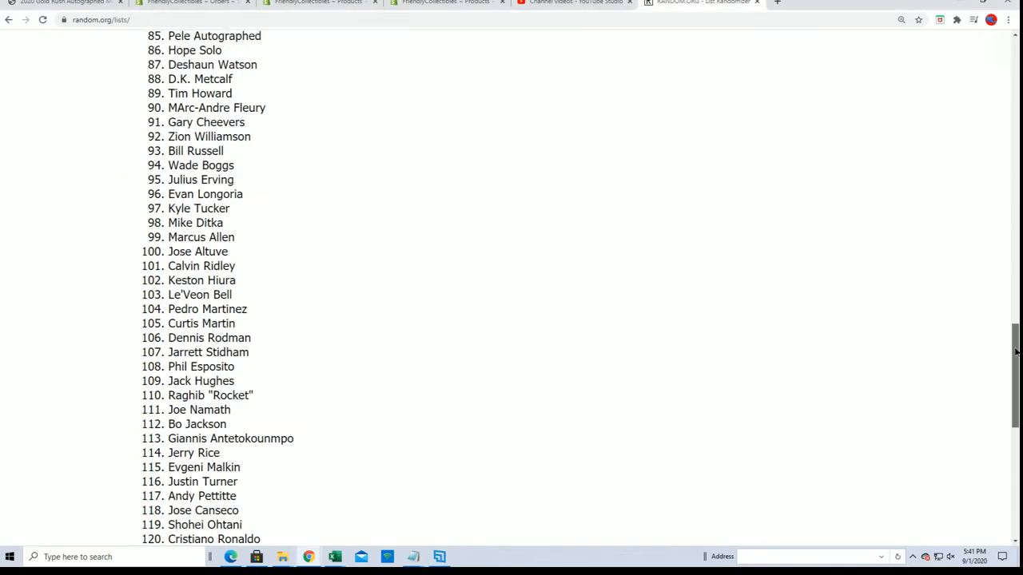
scroll(down, 3)
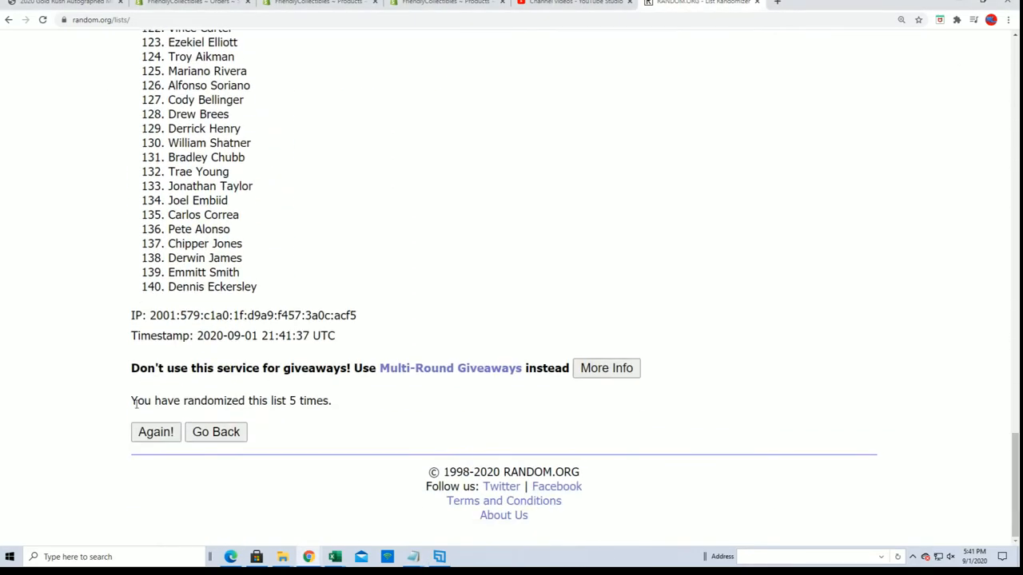
mouse_move(230, 381)
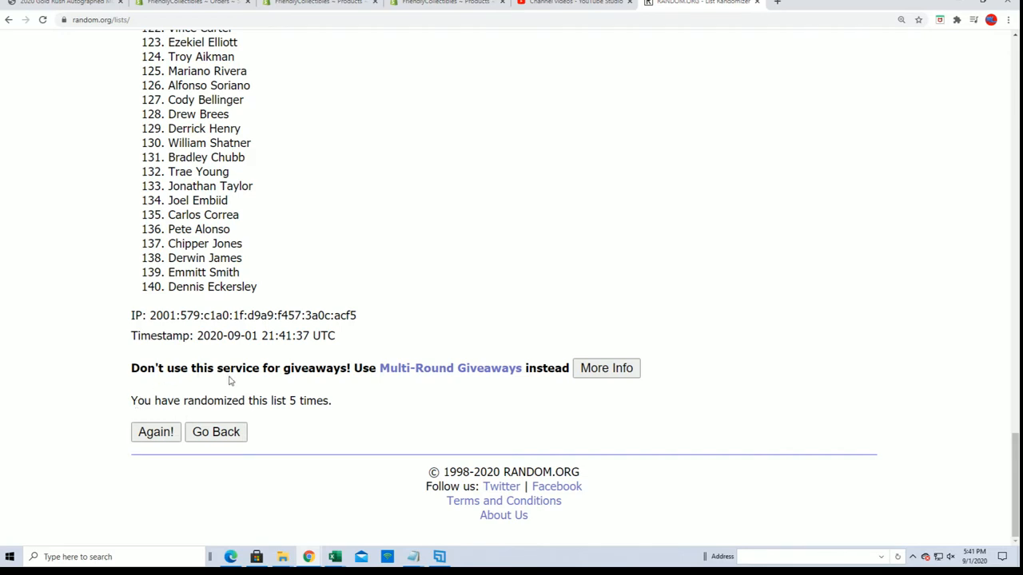
mouse_move(156, 431)
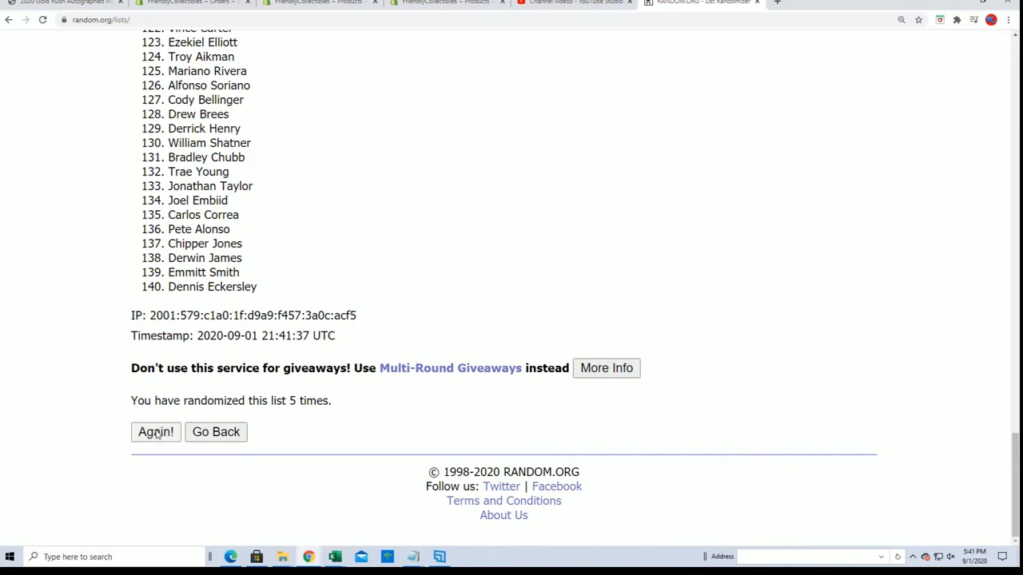
click(155, 431)
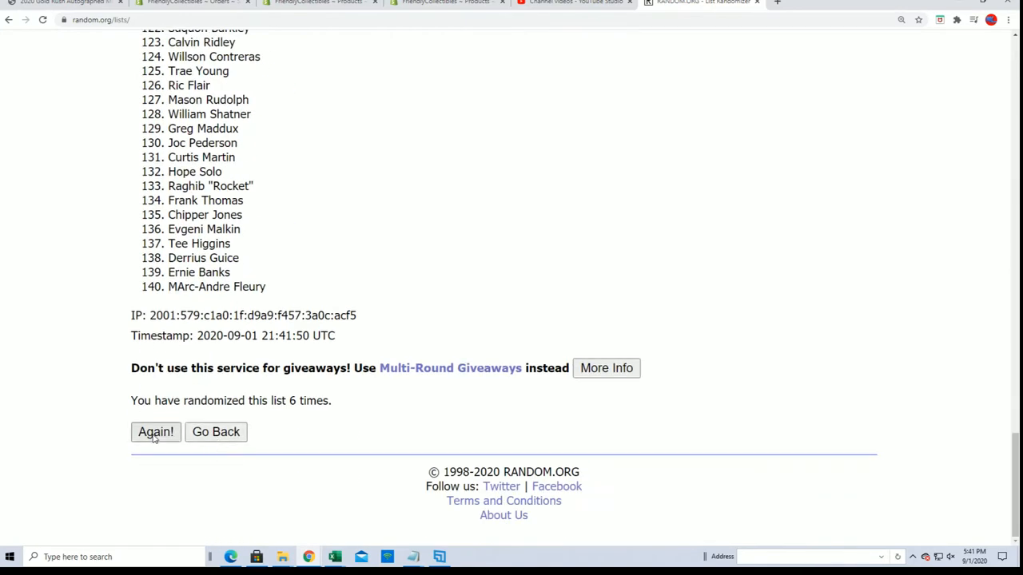
click(155, 431)
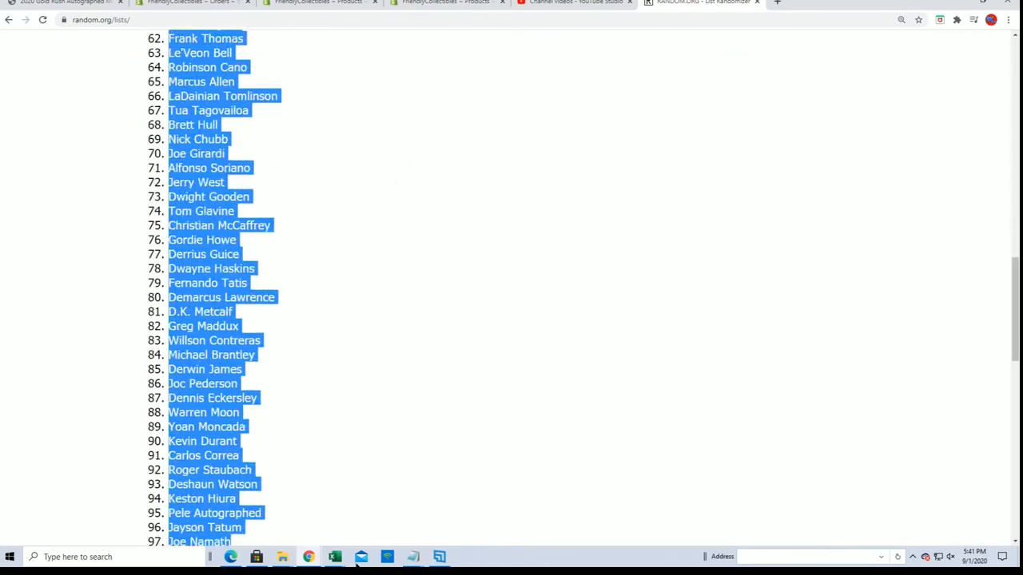
Step: Select the entire randomized player list and copy it for Excel
scroll(down, 3)
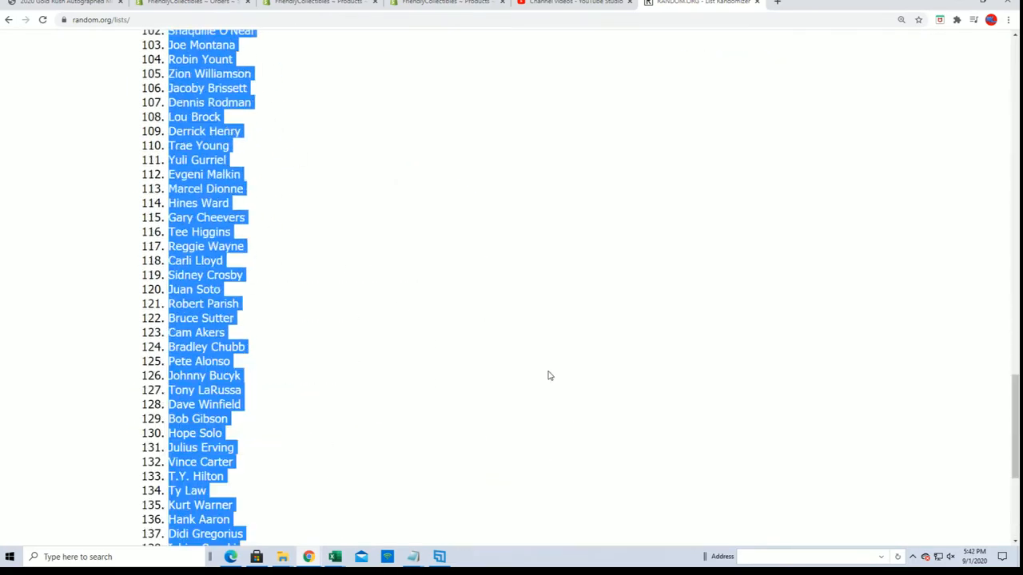
scroll(up, 3)
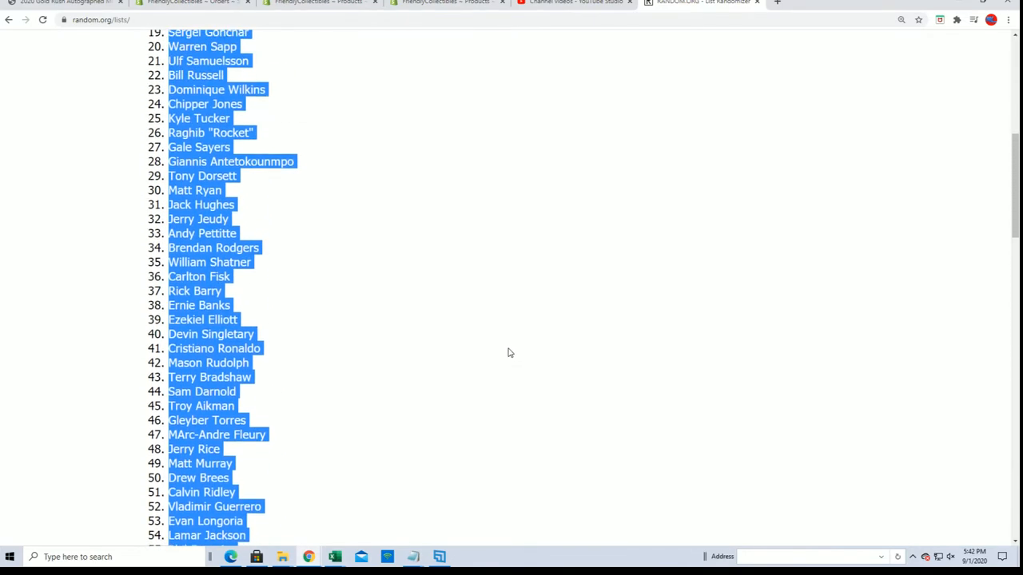
scroll(up, 3)
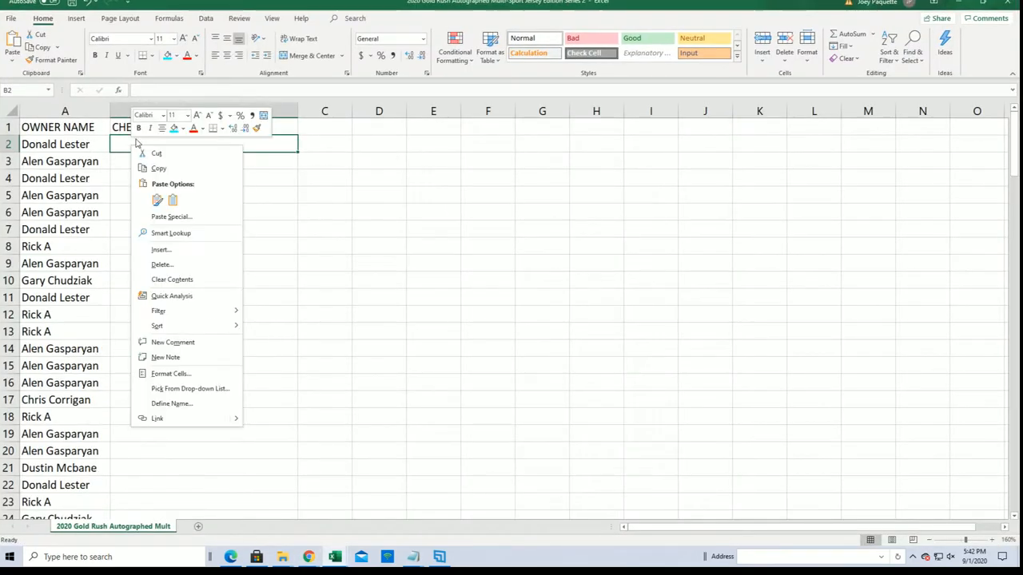
Step: Paste the player names into cell B2 as plain text beside the owners
click(171, 217)
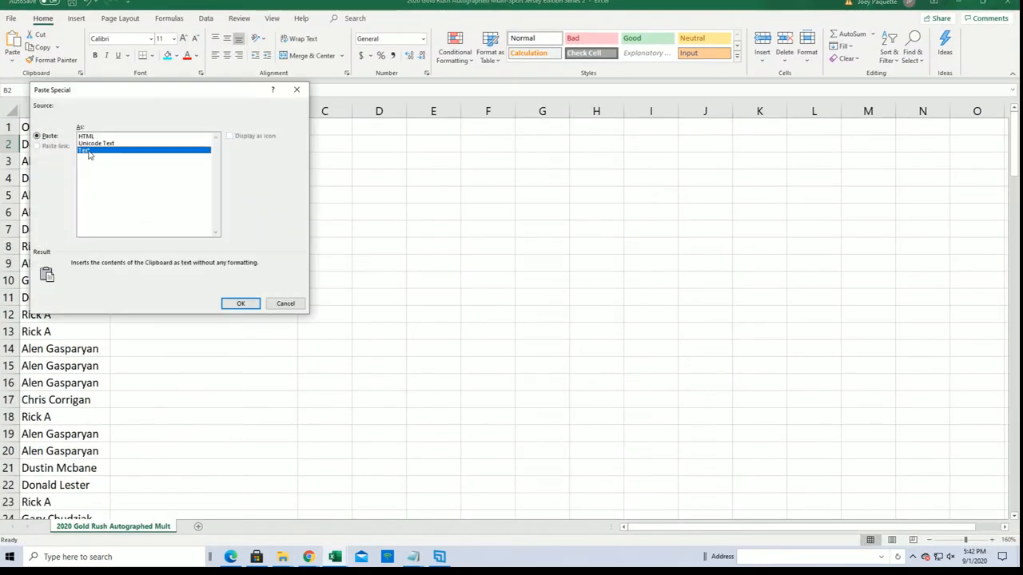
click(240, 303)
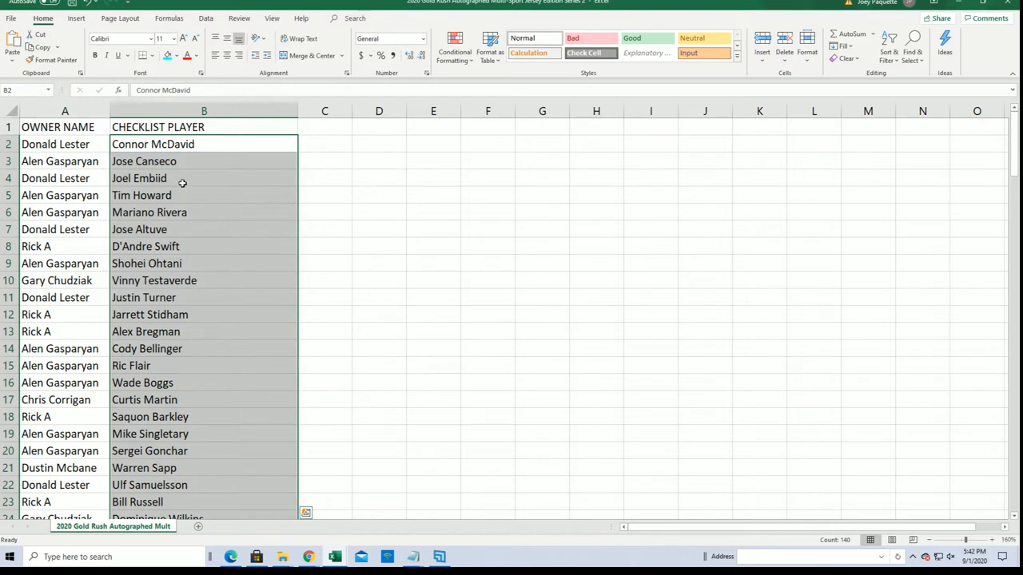
mouse_move(204, 281)
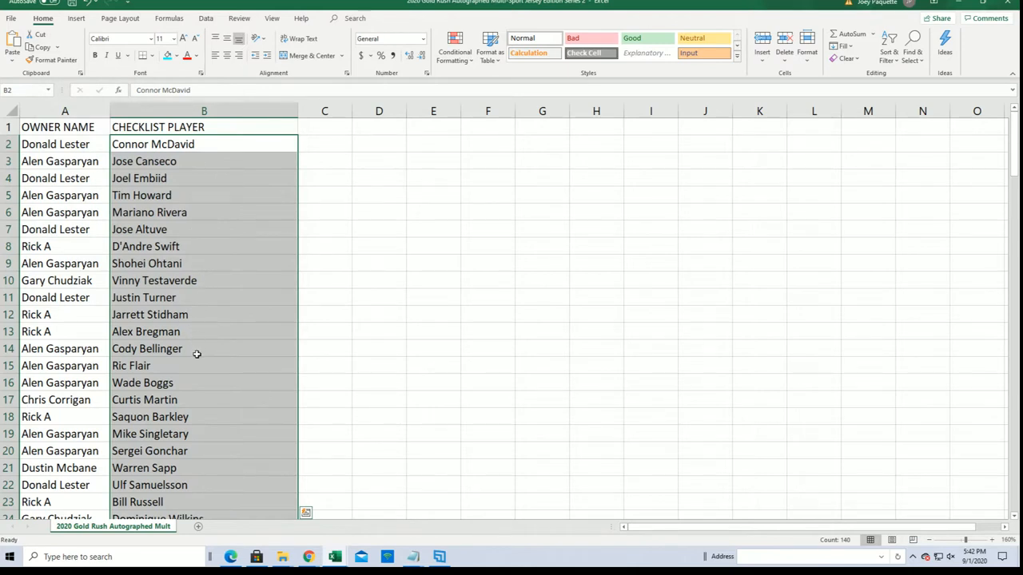
mouse_move(211, 434)
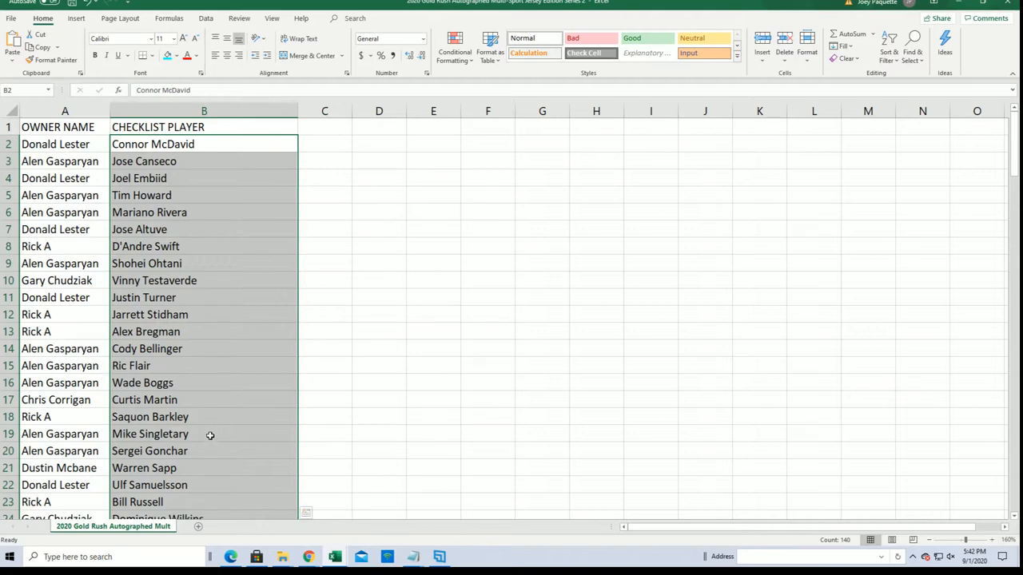
scroll(down, 3)
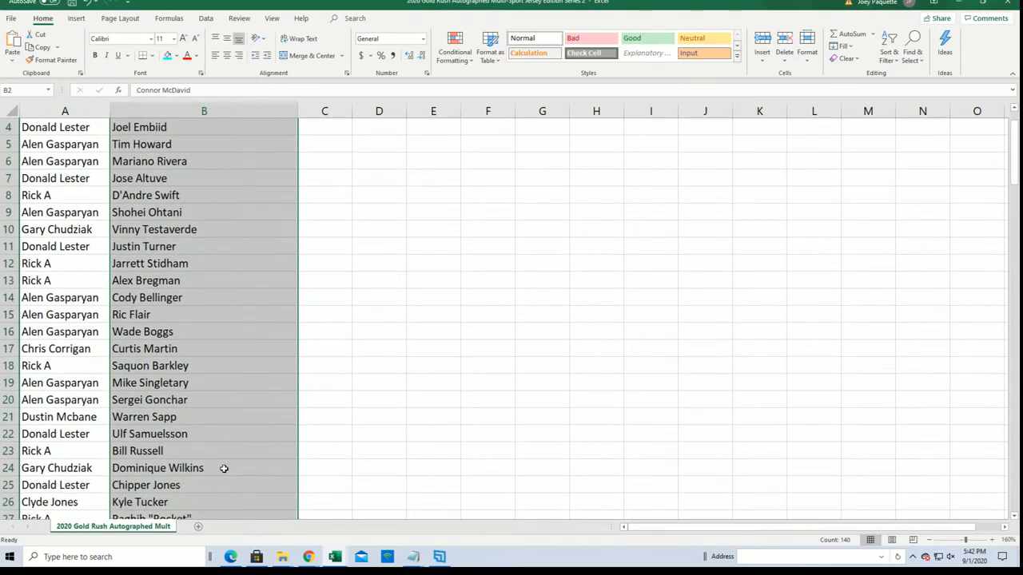
scroll(down, 3)
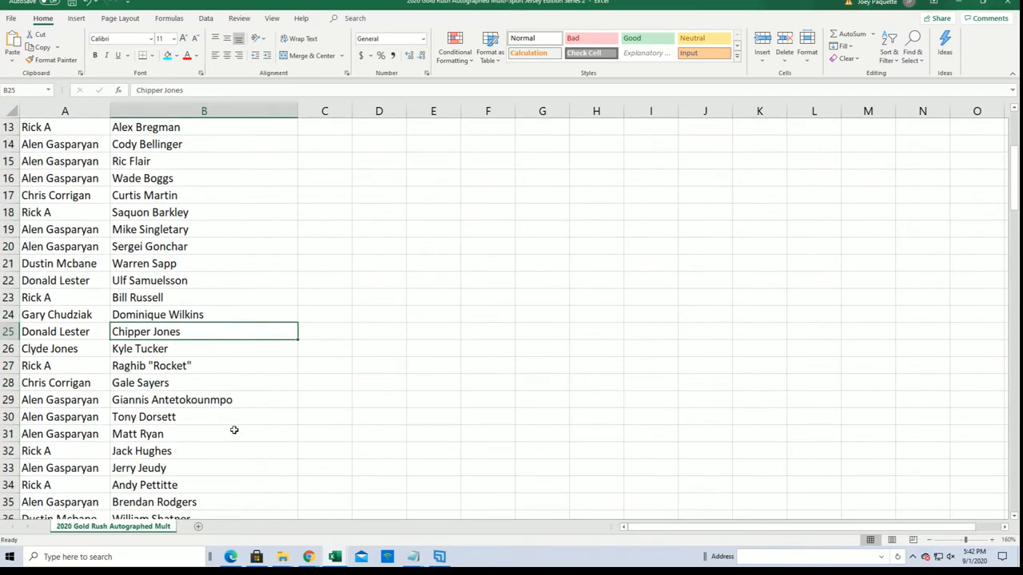
scroll(down, 3)
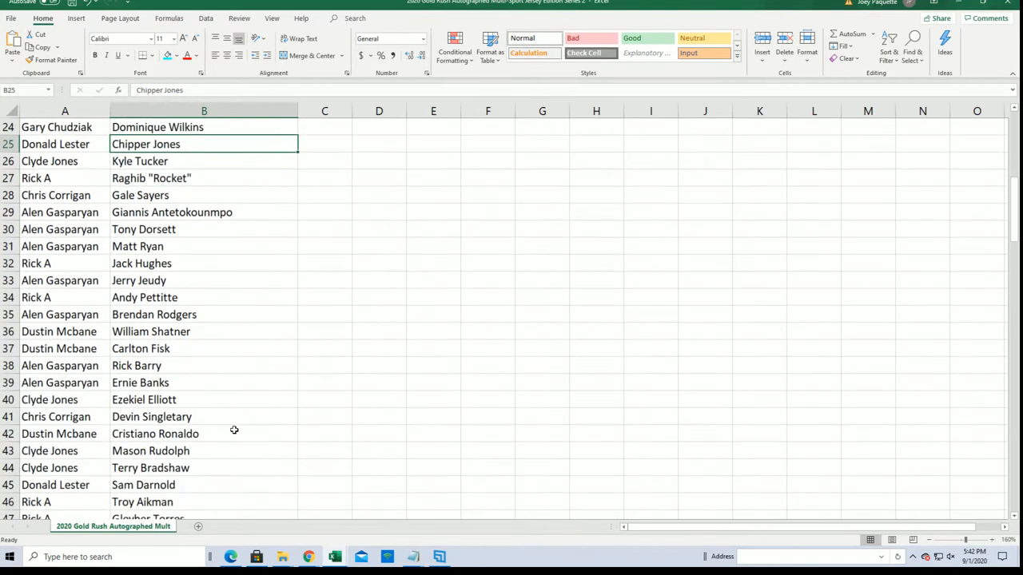
scroll(down, 3)
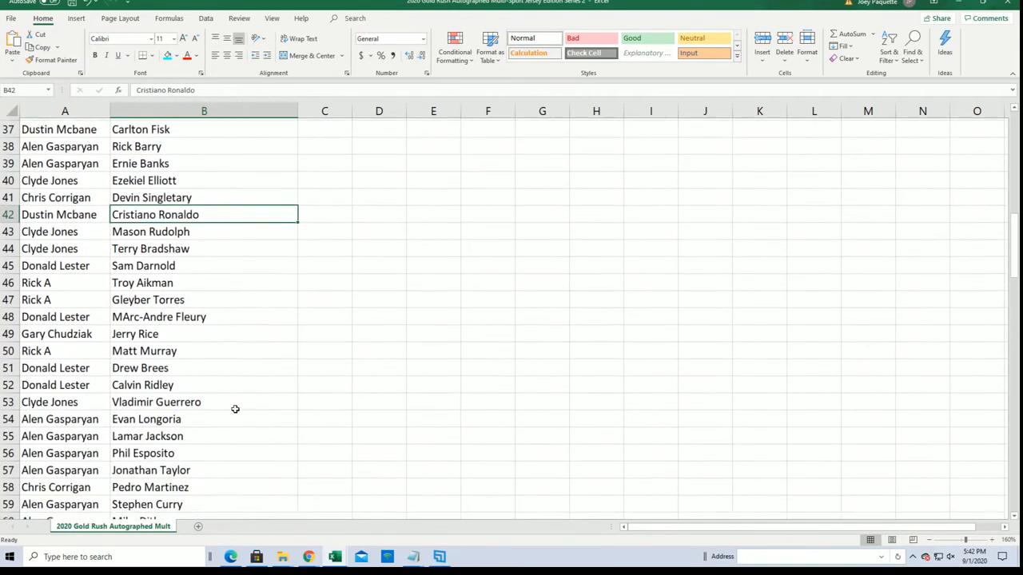
scroll(down, 3)
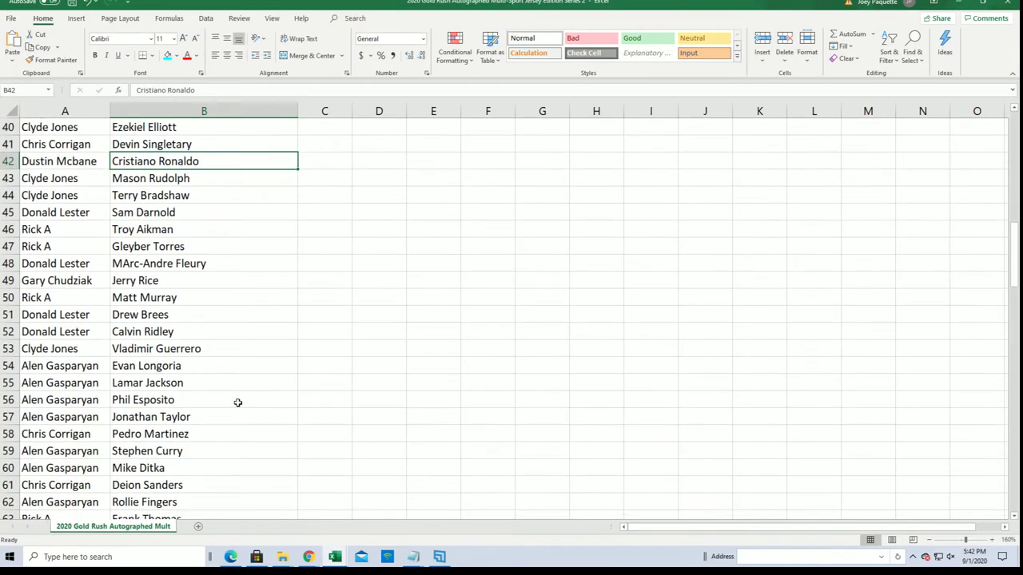
scroll(down, 3)
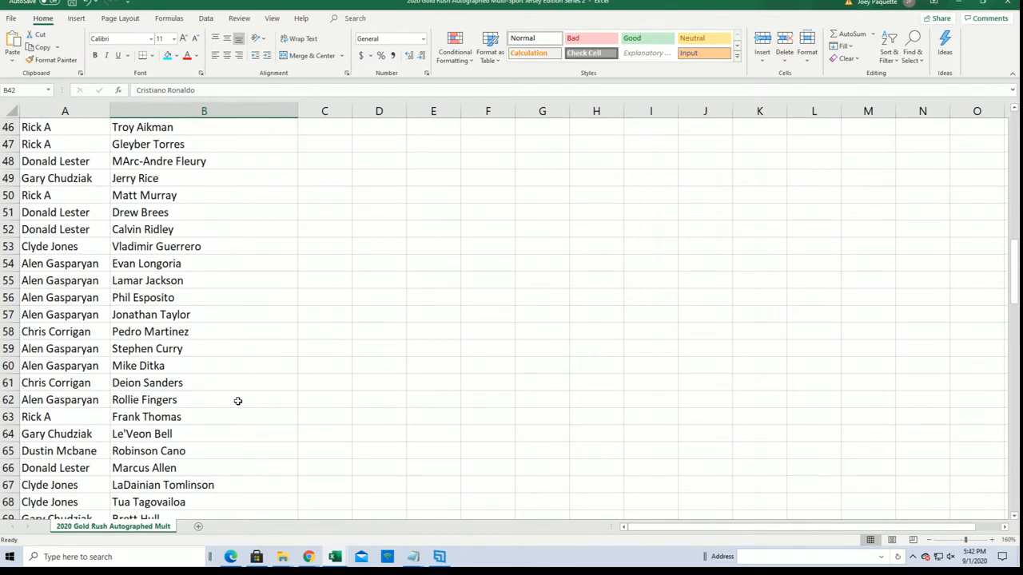
scroll(down, 3)
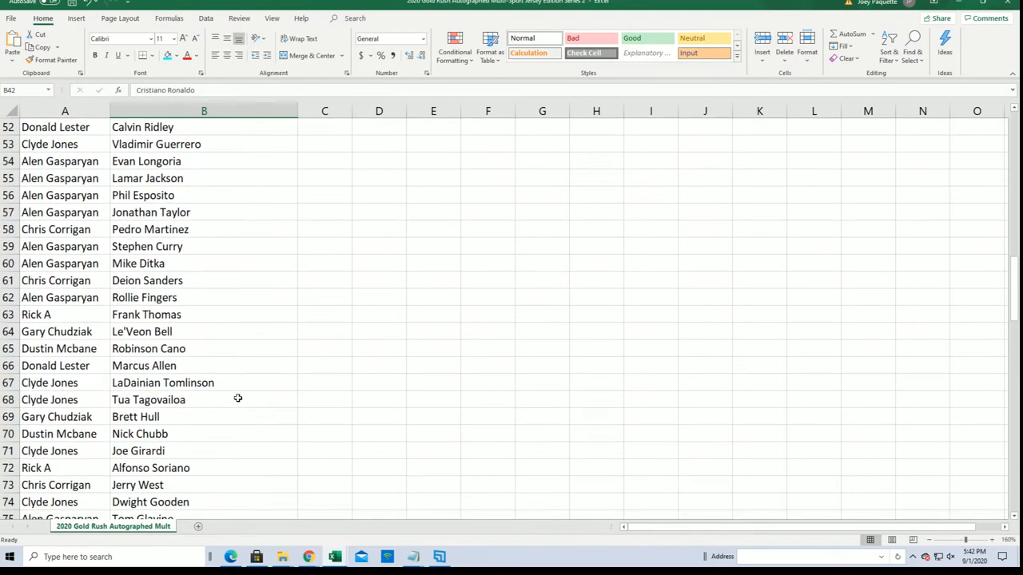
scroll(down, 3)
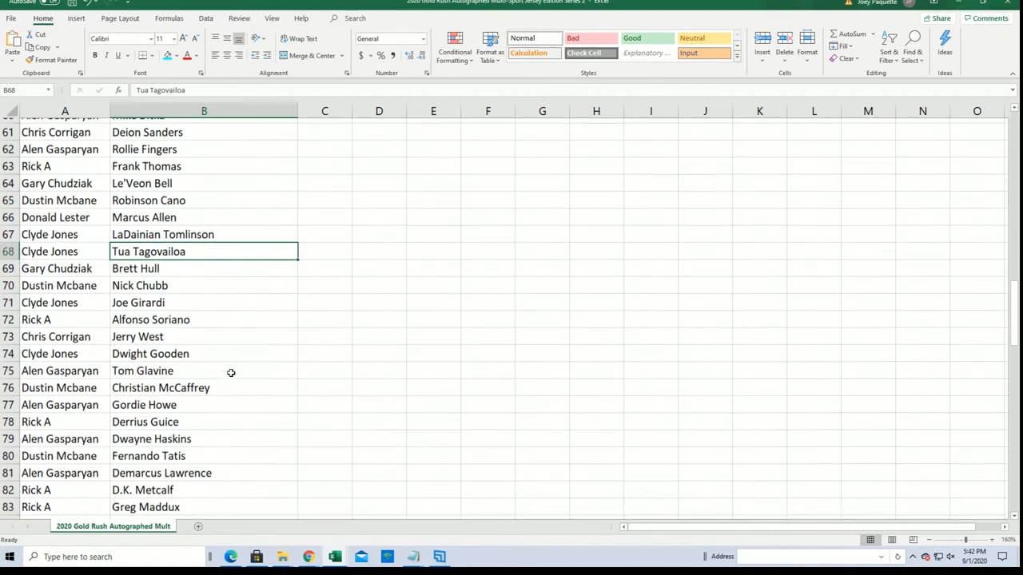
scroll(down, 3)
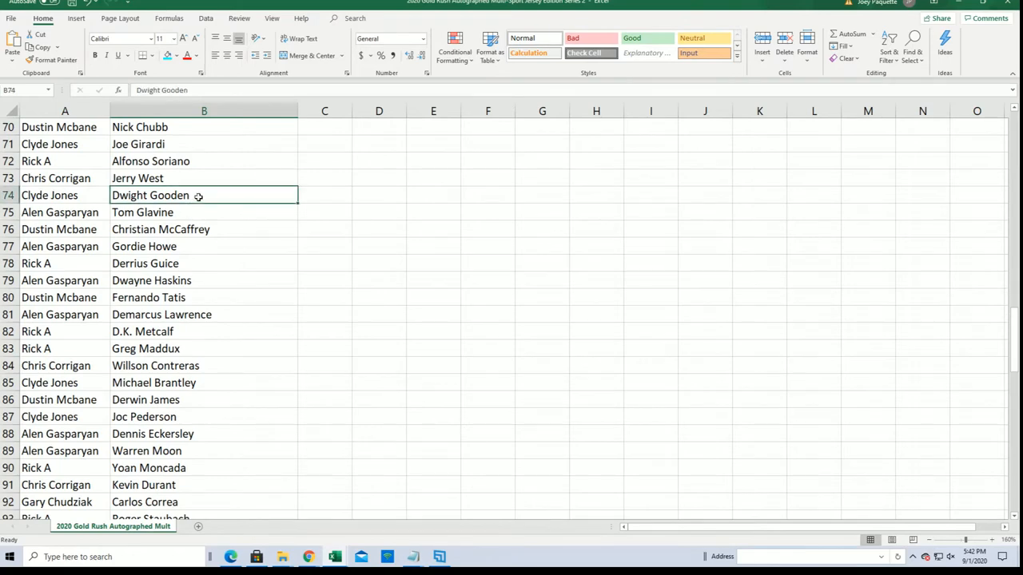
scroll(down, 3)
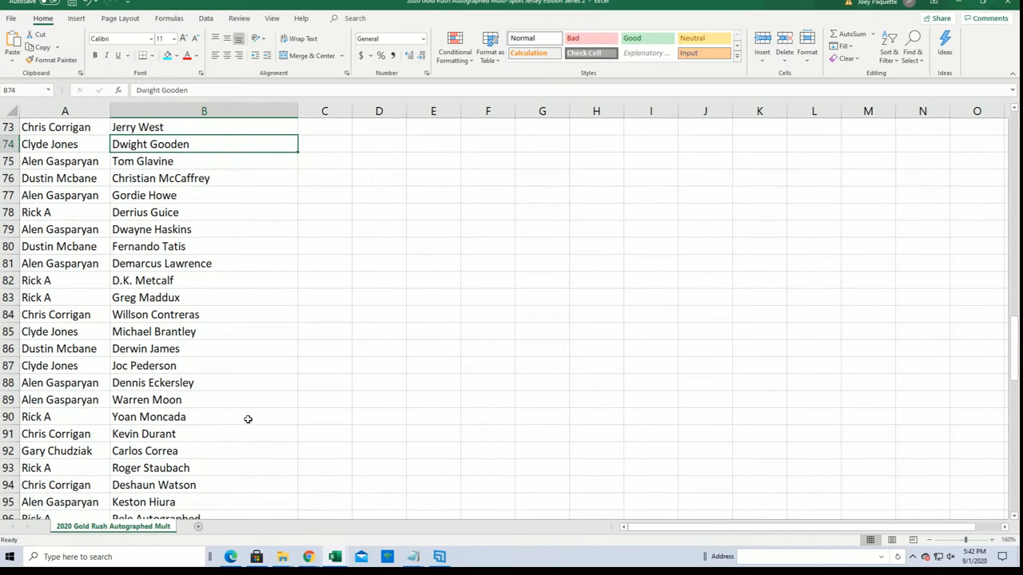
scroll(down, 3)
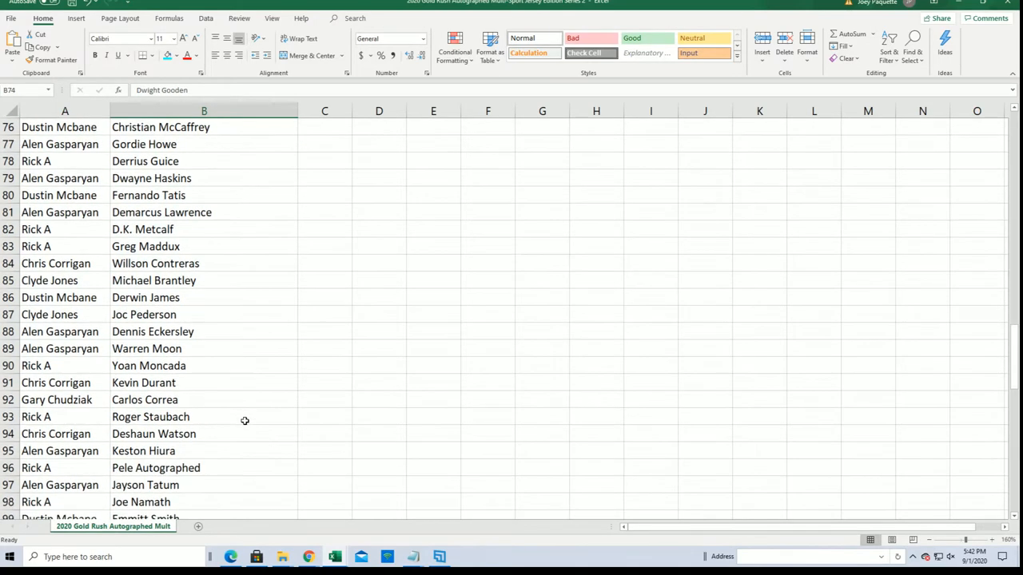
scroll(down, 3)
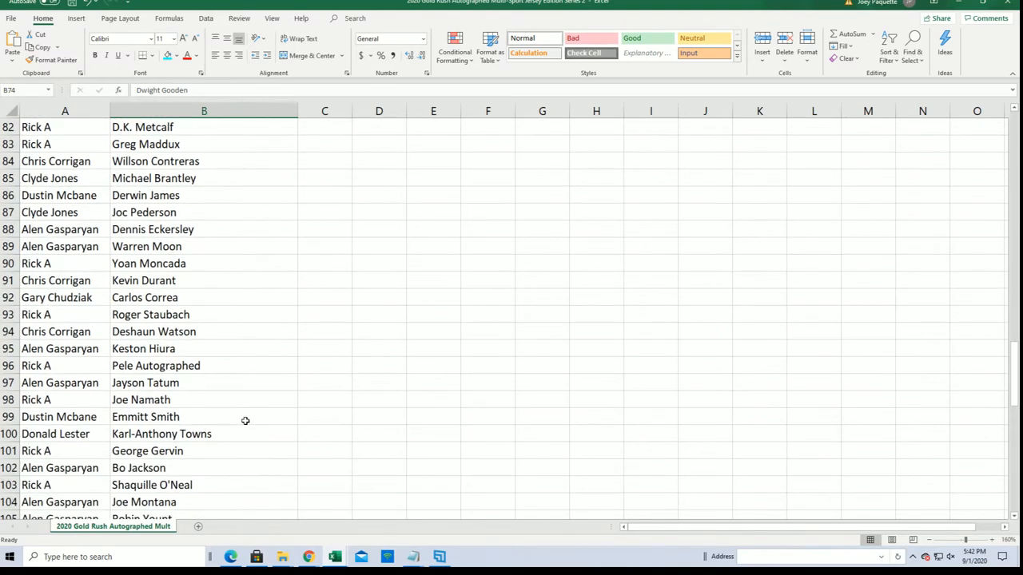
scroll(down, 3)
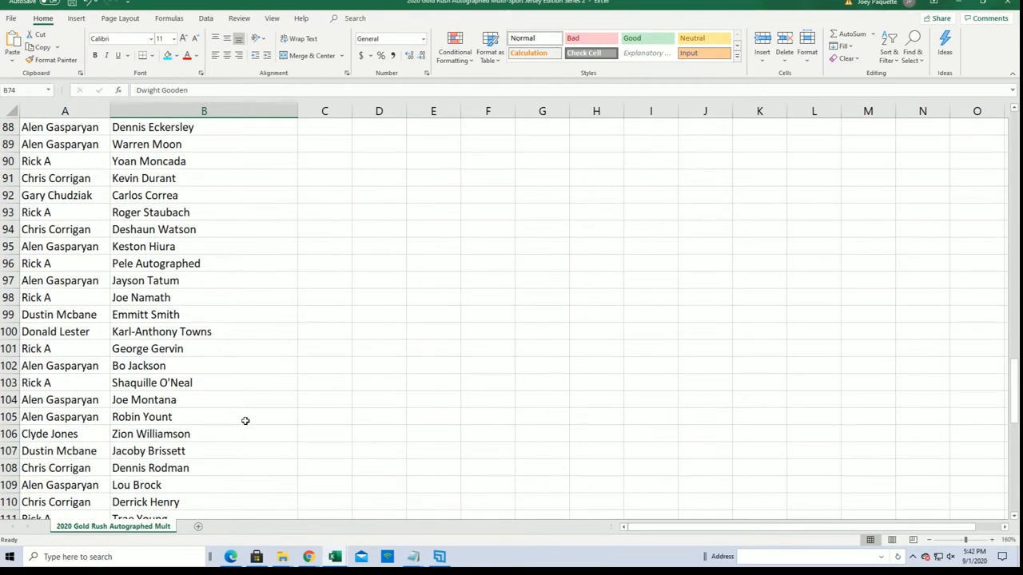
scroll(down, 3)
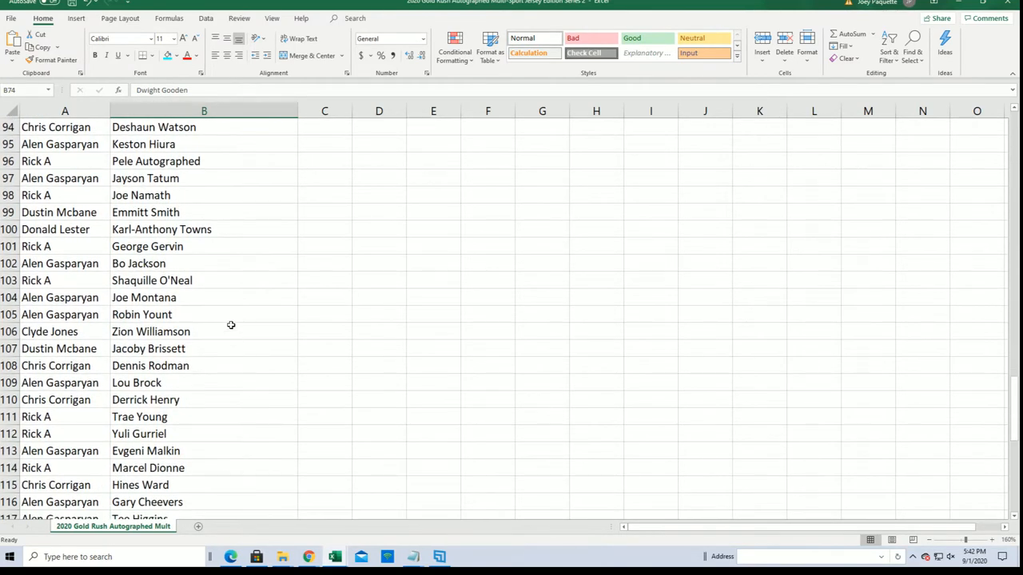
click(205, 211)
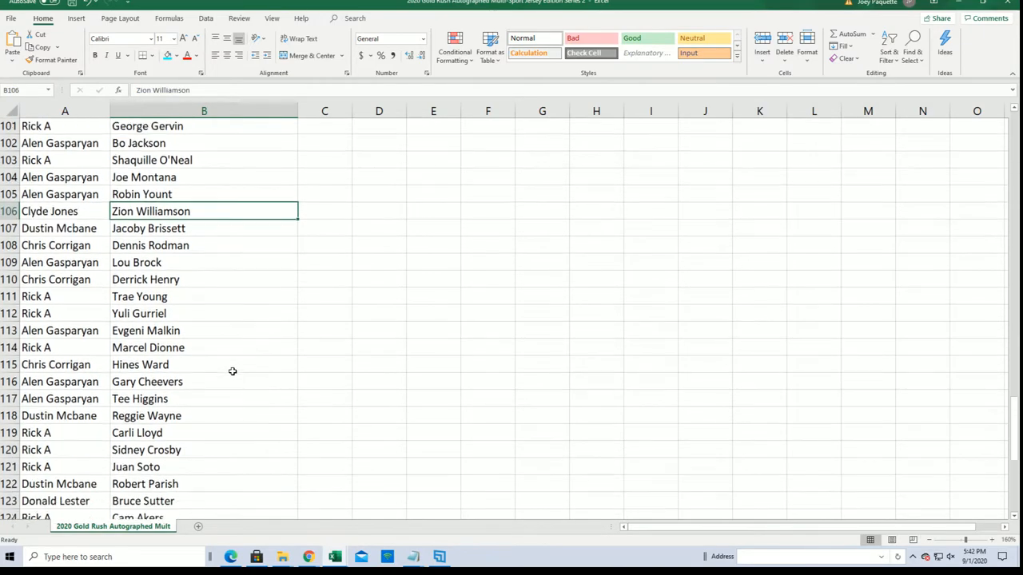
scroll(down, 3)
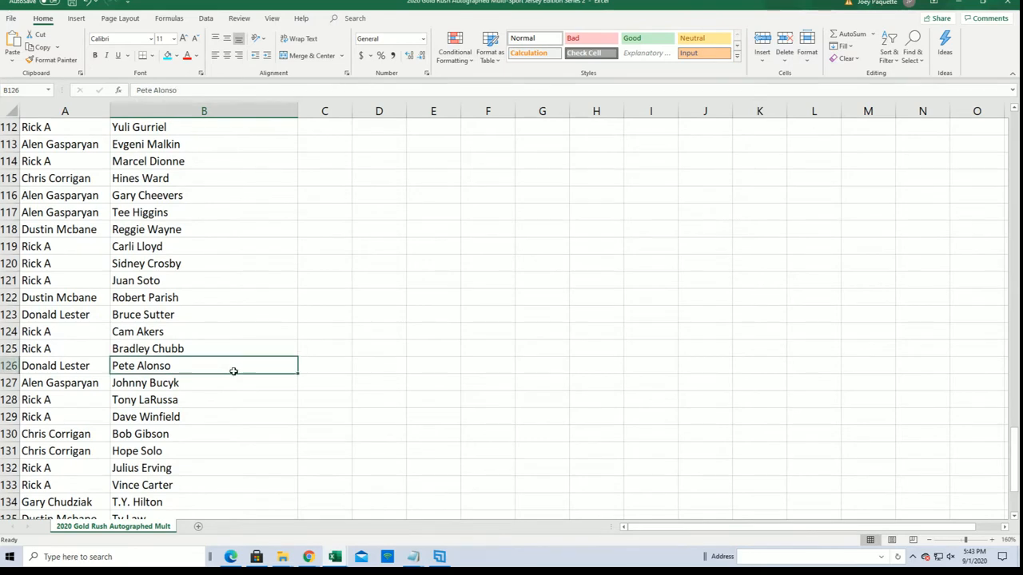
scroll(down, 3)
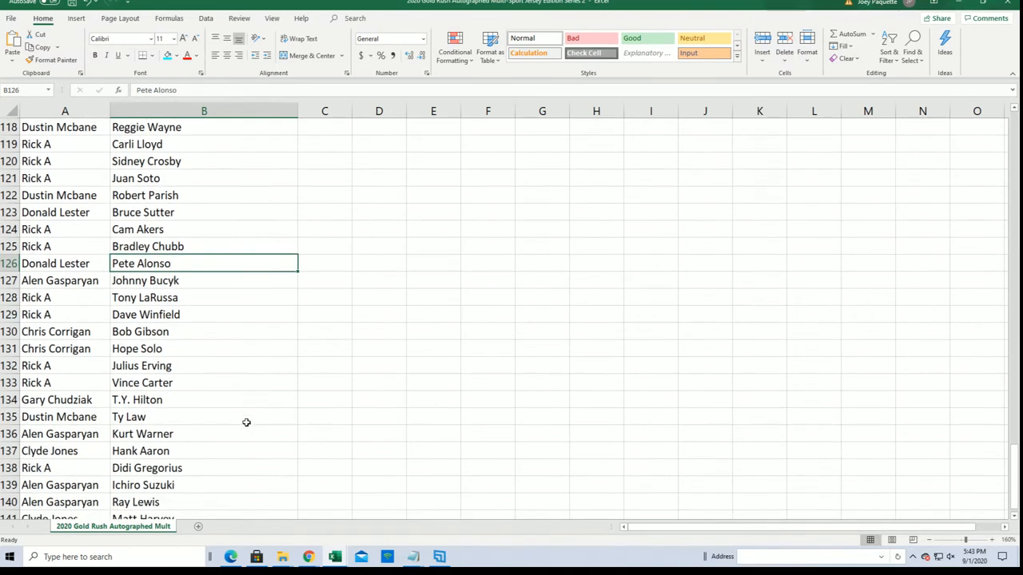
scroll(down, 3)
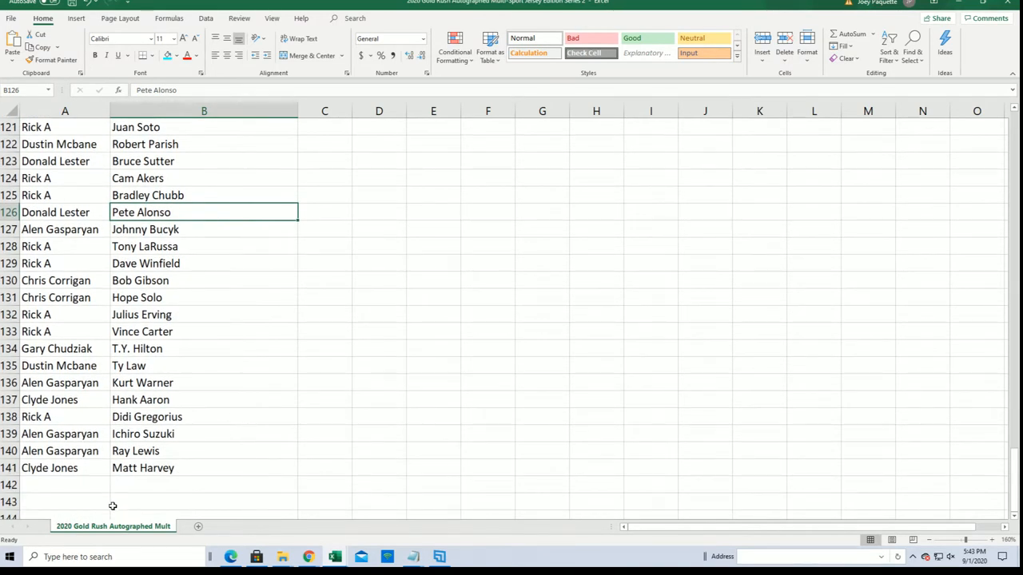
mouse_move(90, 466)
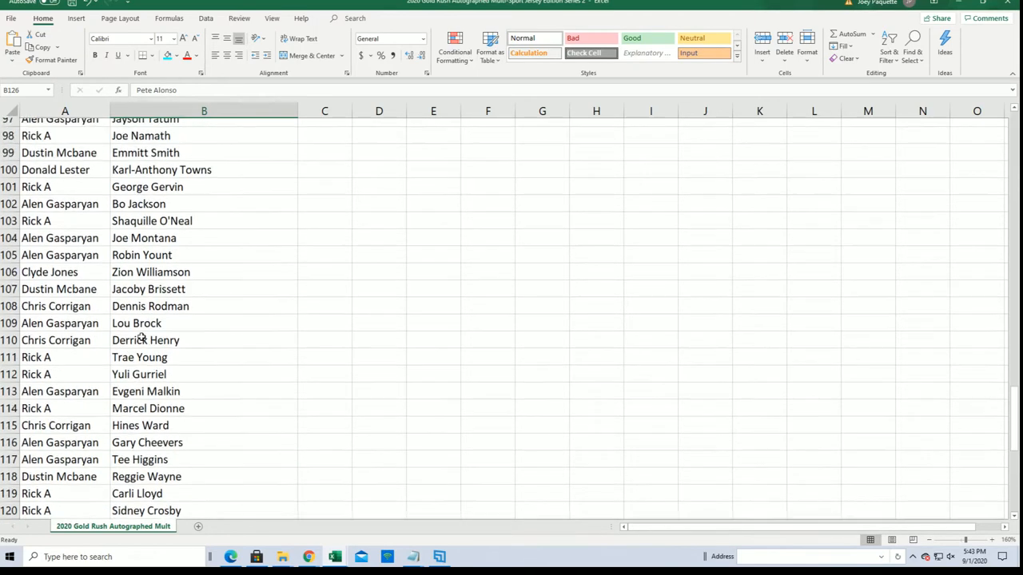
scroll(up, 3)
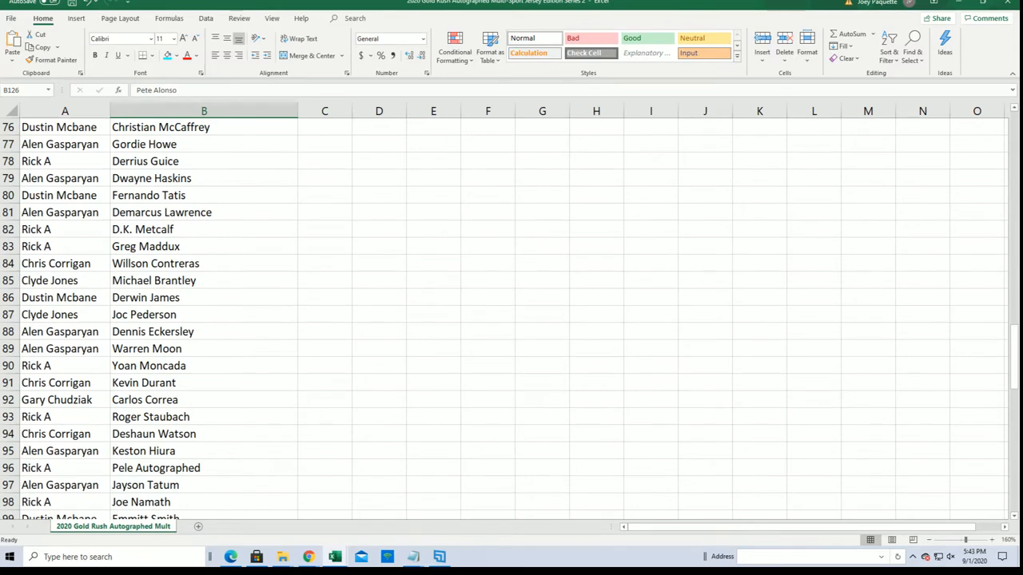